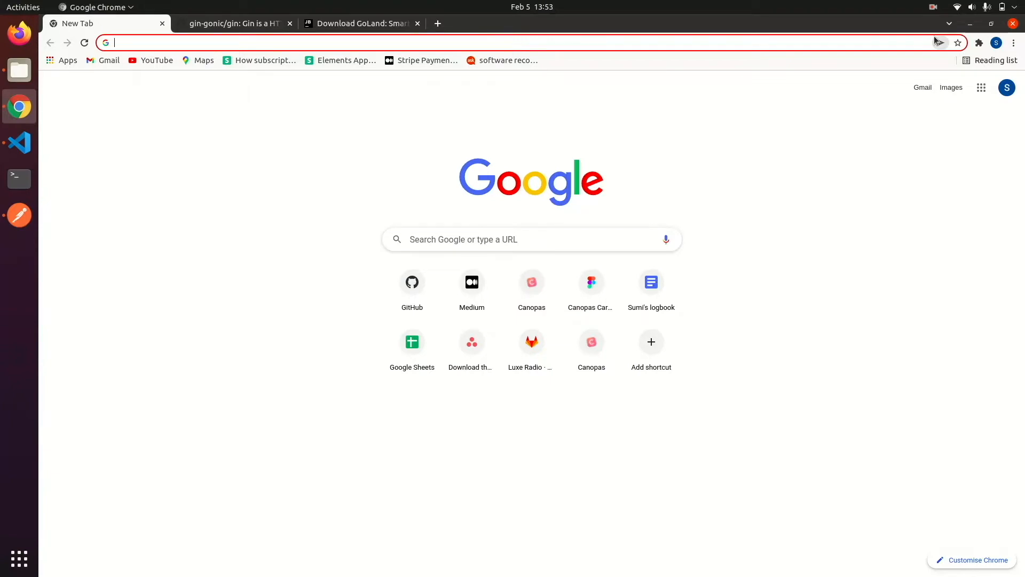
# - Browse the gin-gonic/gin GitHub repository, then move to the GoLand Linux download page
pyautogui.click(231, 23)
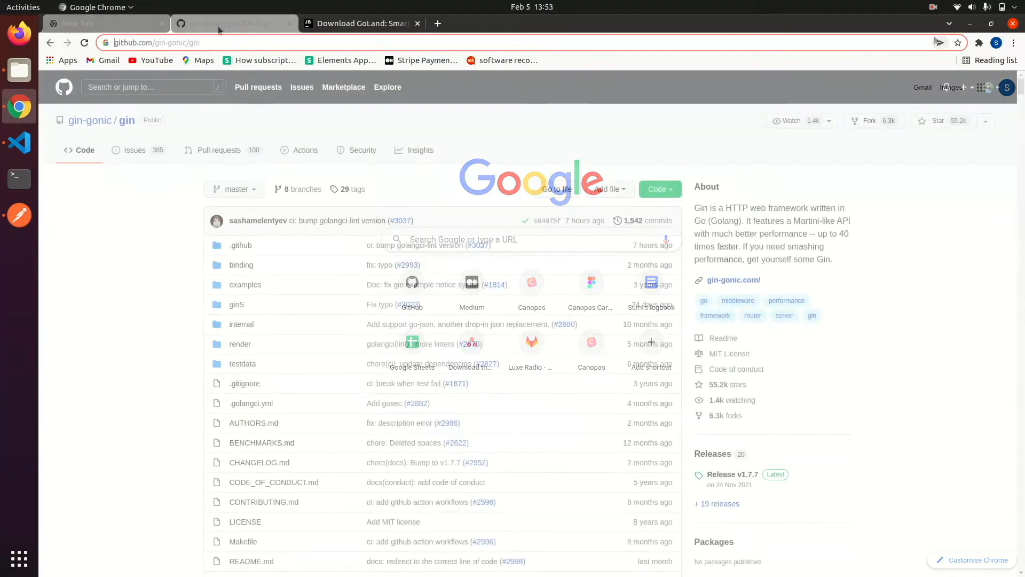
pyautogui.click(232, 24)
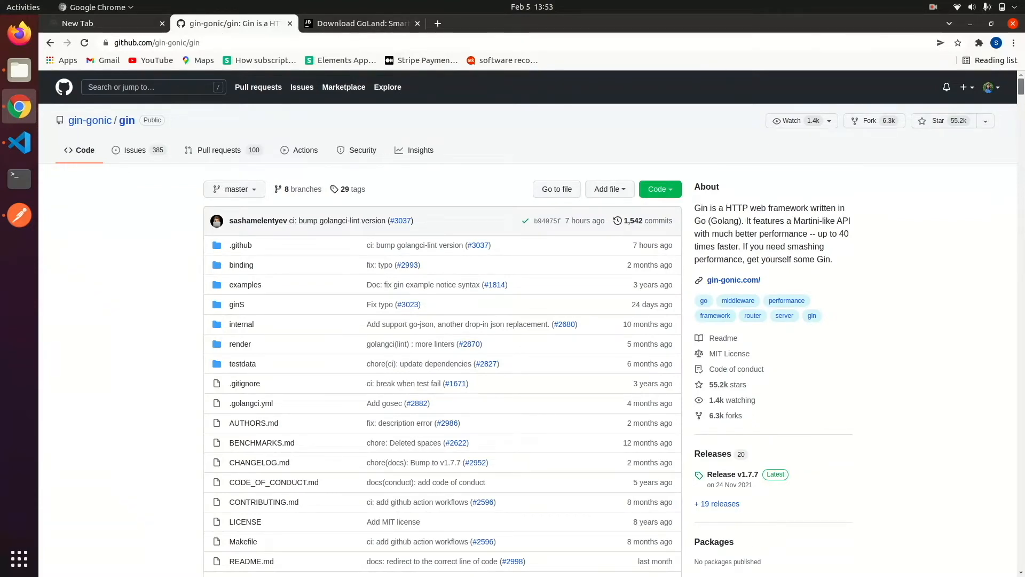
pyautogui.scroll(-3)
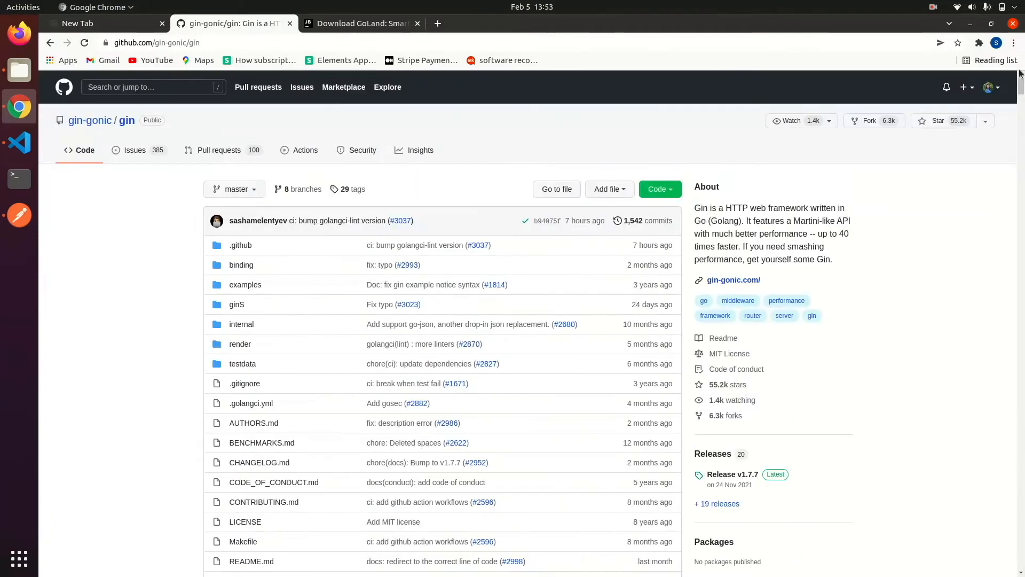
pyautogui.click(360, 22)
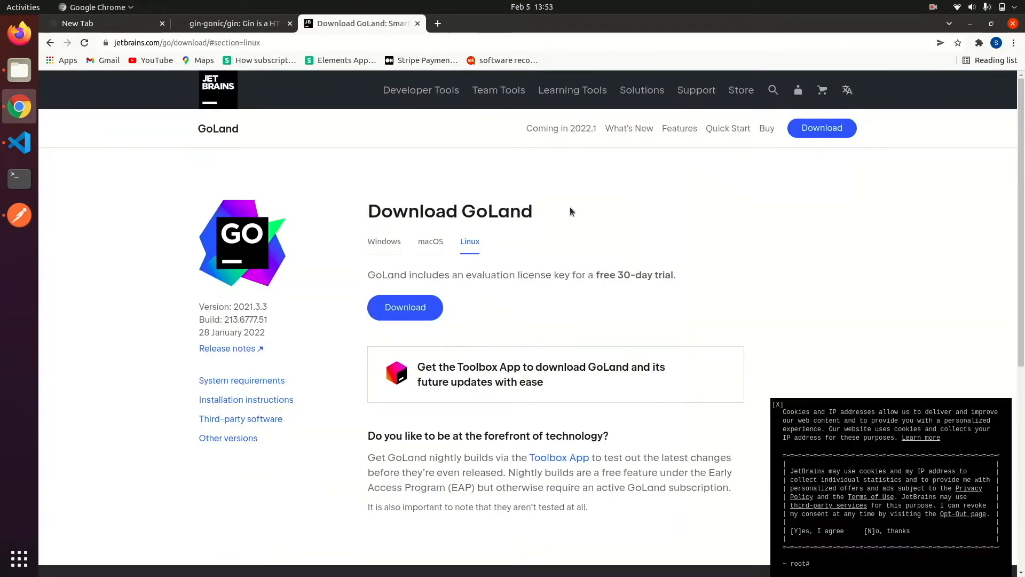
pyautogui.moveTo(364, 257)
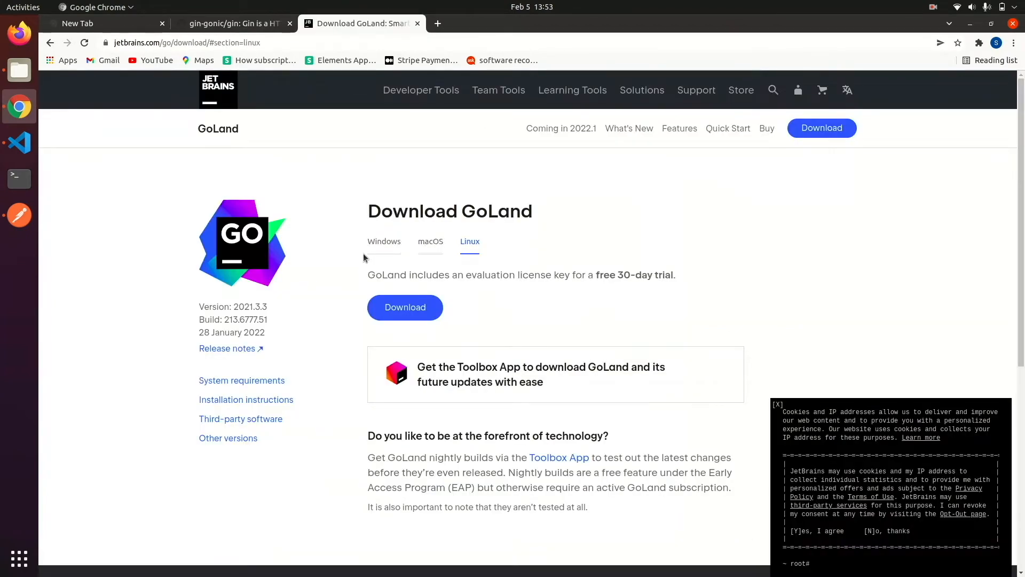
pyautogui.moveTo(514, 257)
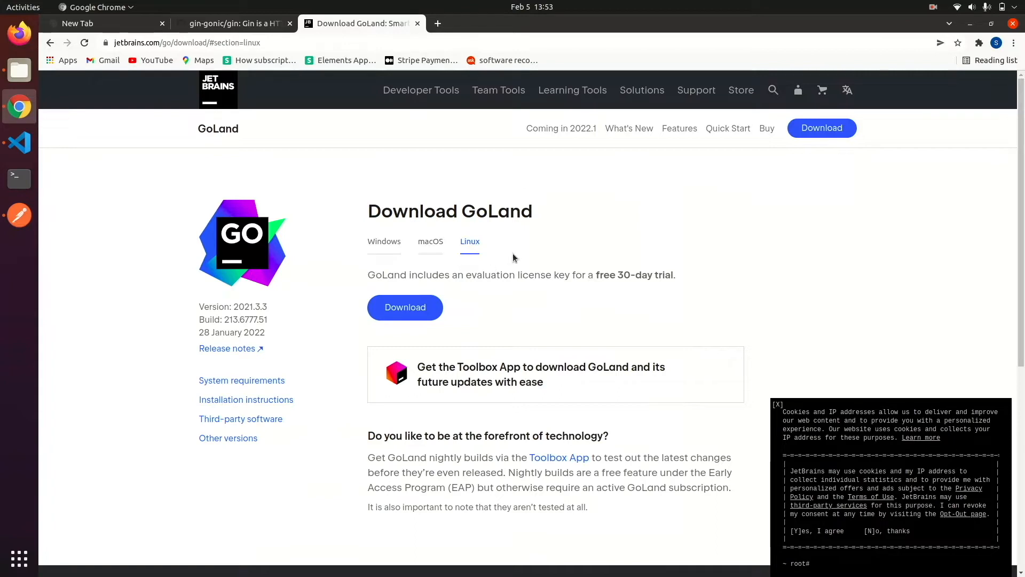
pyautogui.moveTo(471, 313)
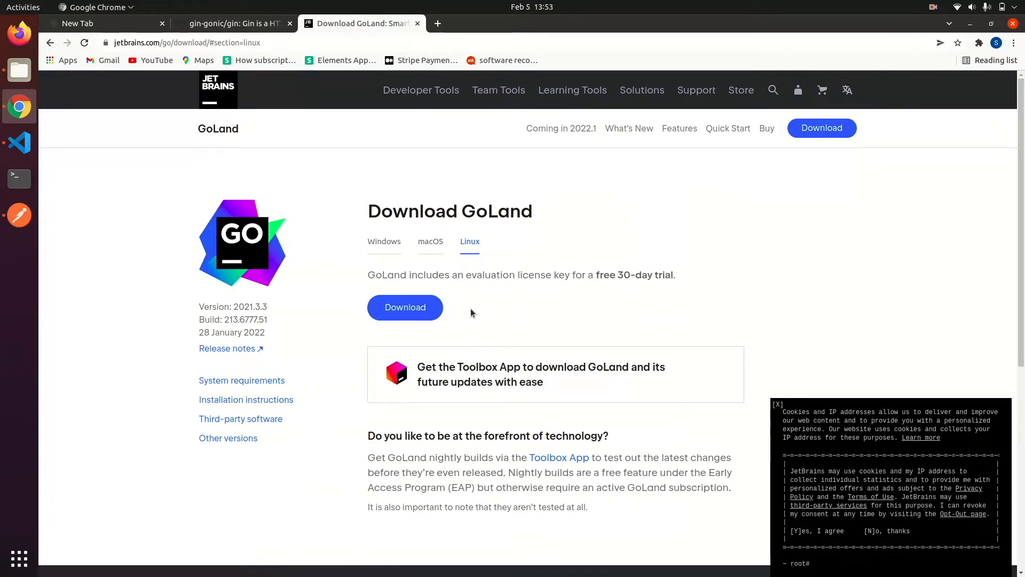
pyautogui.moveTo(223, 249)
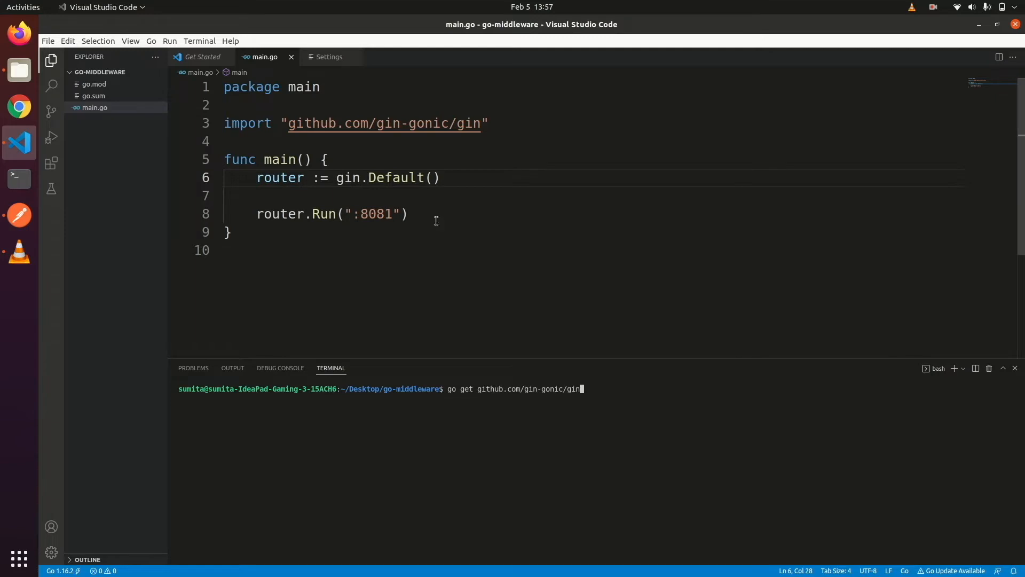
# - Define basicAuth := gin.BasicAuth(gin.Accounts{"lorem": "ipsum"}) below the router in main.go
pyautogui.click(343, 124)
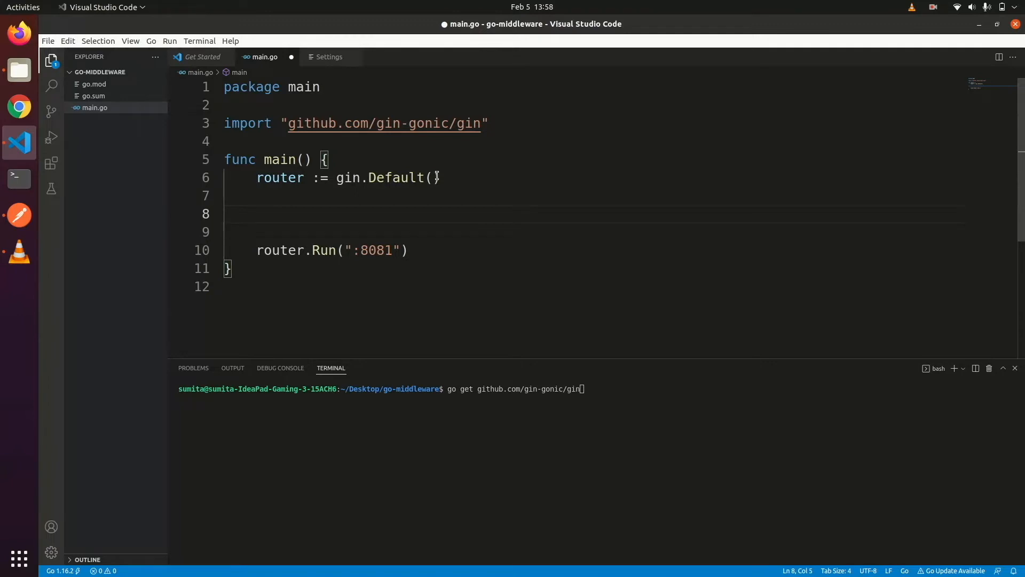
pyautogui.write('basi')
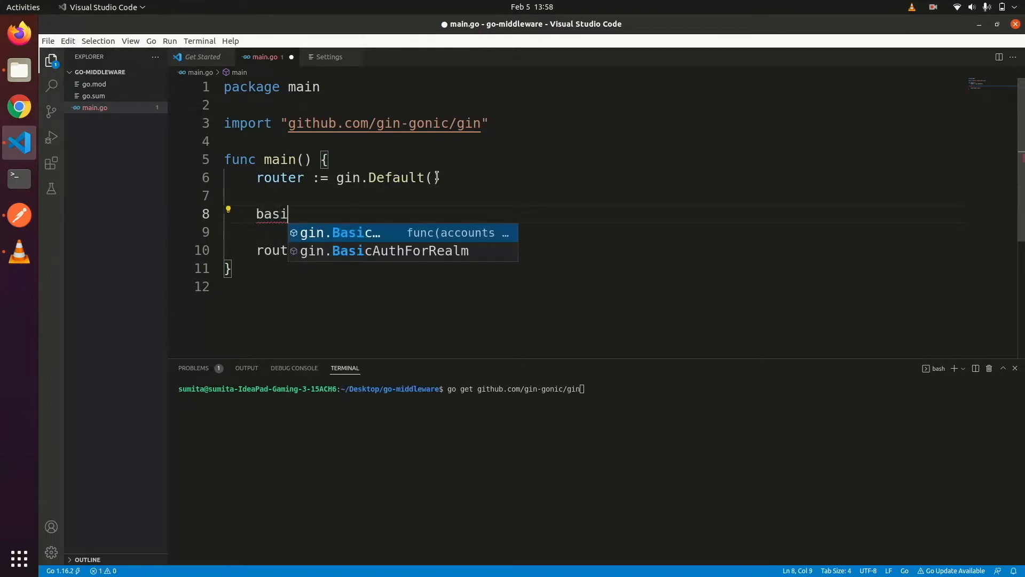
pyautogui.write('cAuth :=')
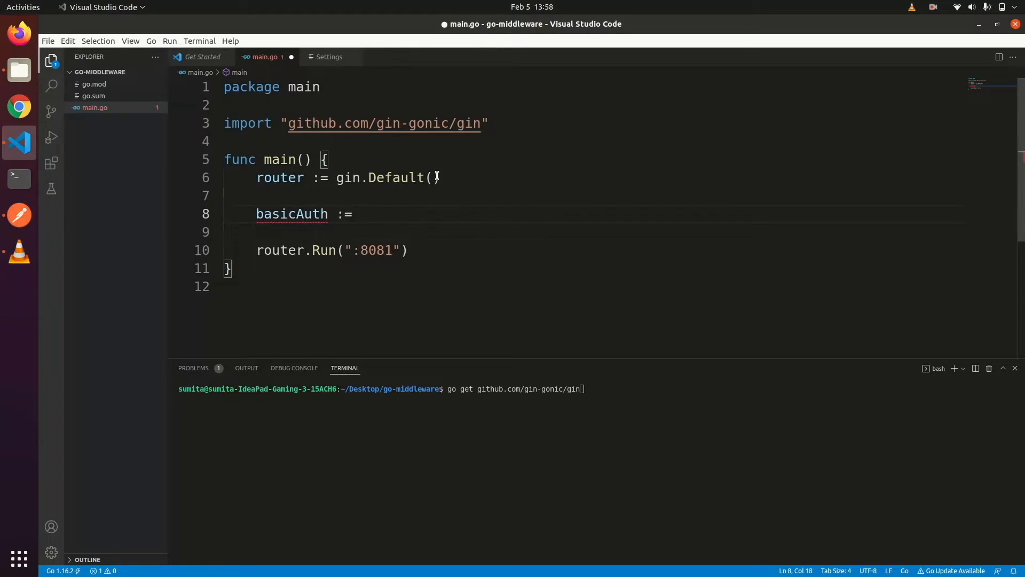
pyautogui.write('gin.BasicAuth(')
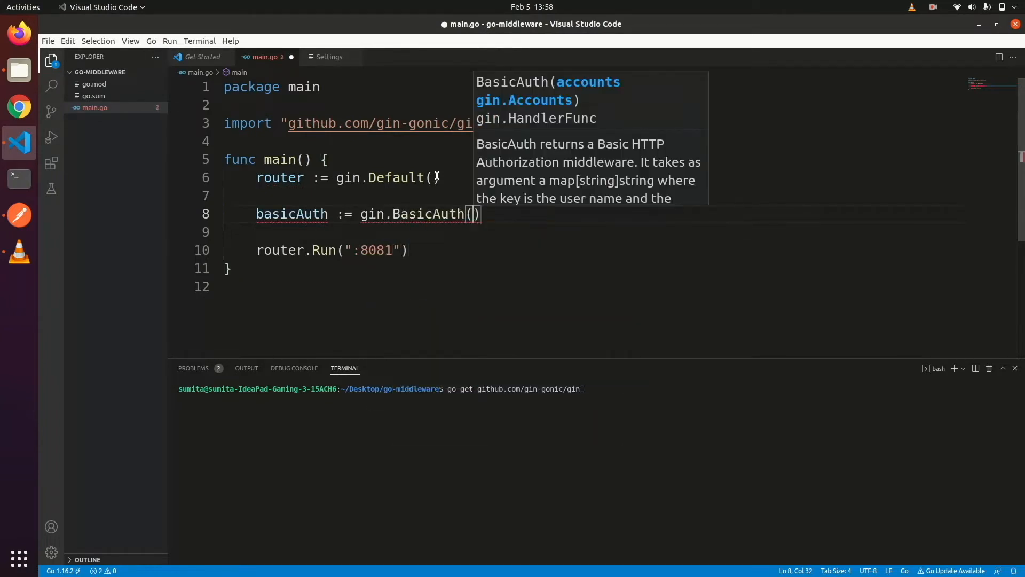
pyautogui.write('gin.Accounts{')
pyautogui.click(588, 232)
pyautogui.write('"')
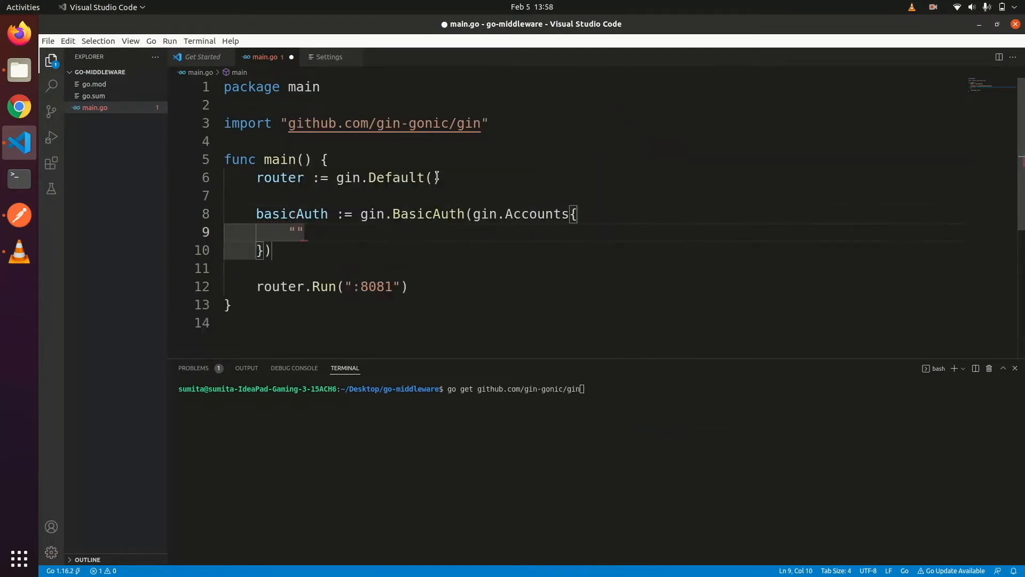
pyautogui.write('lorem')
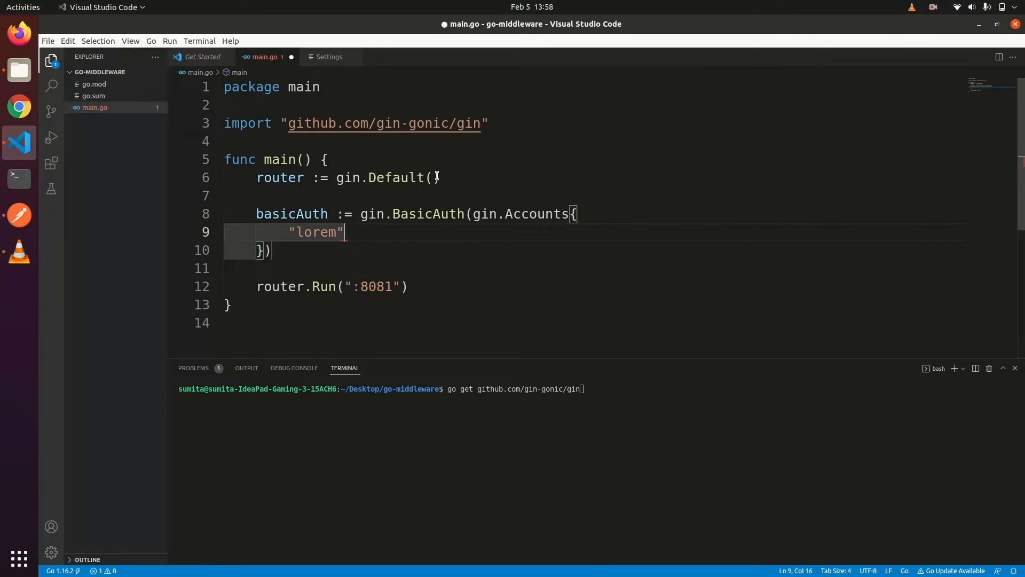
pyautogui.write(': "i')
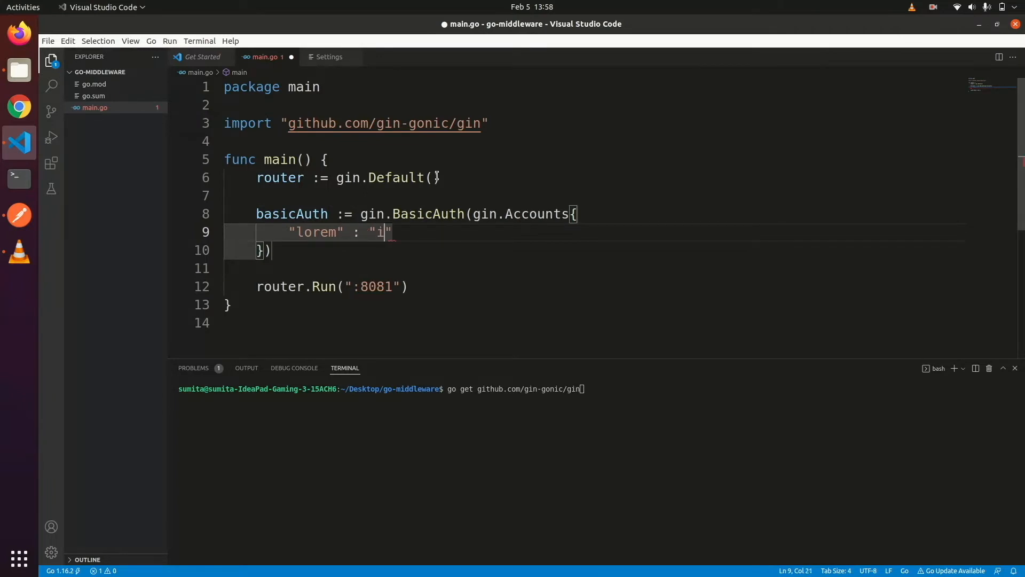
pyautogui.write('psum')
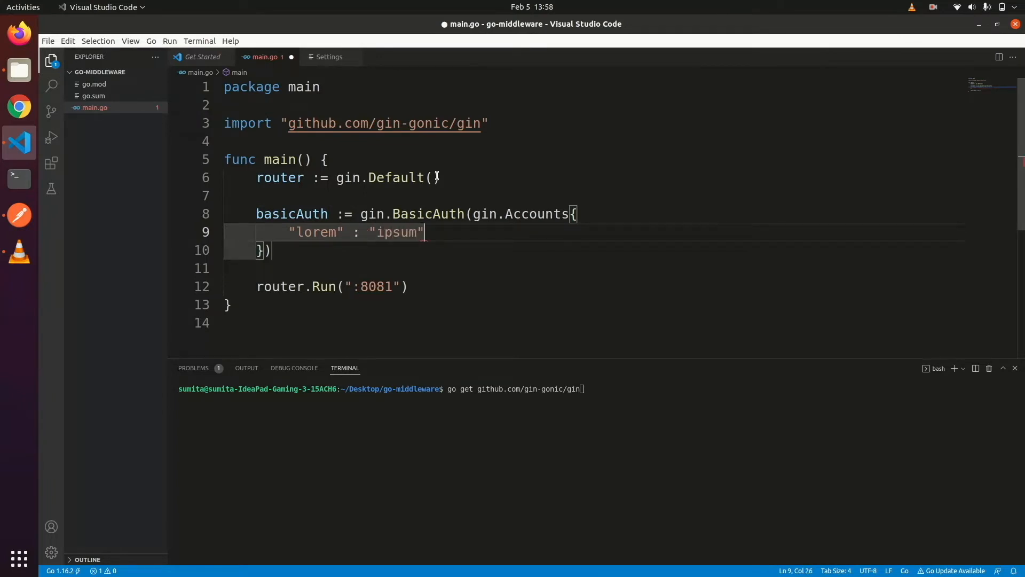
pyautogui.write(',')
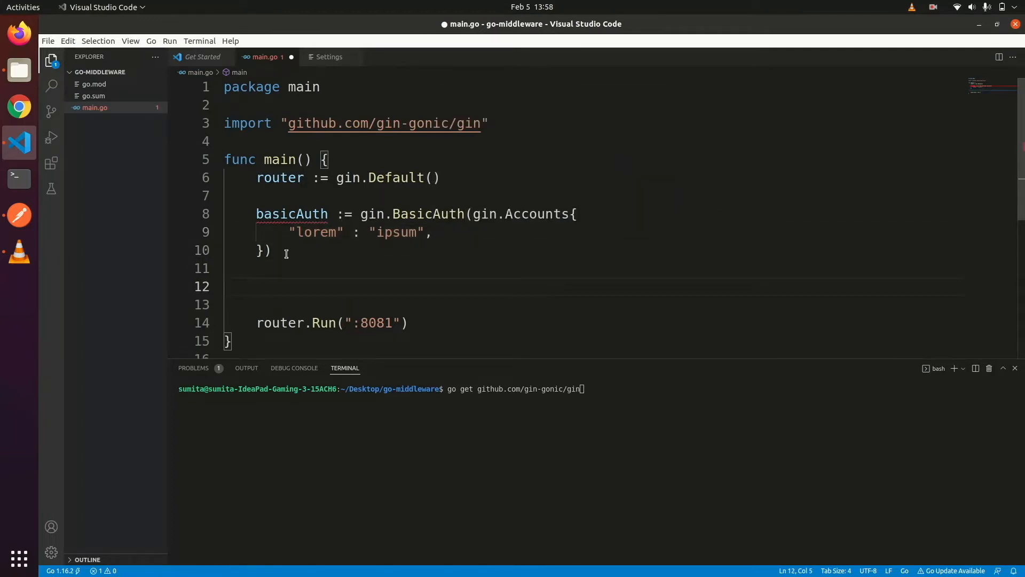
# - Register the middleware on the router with router.Use(basicAuth)
pyautogui.write('router')
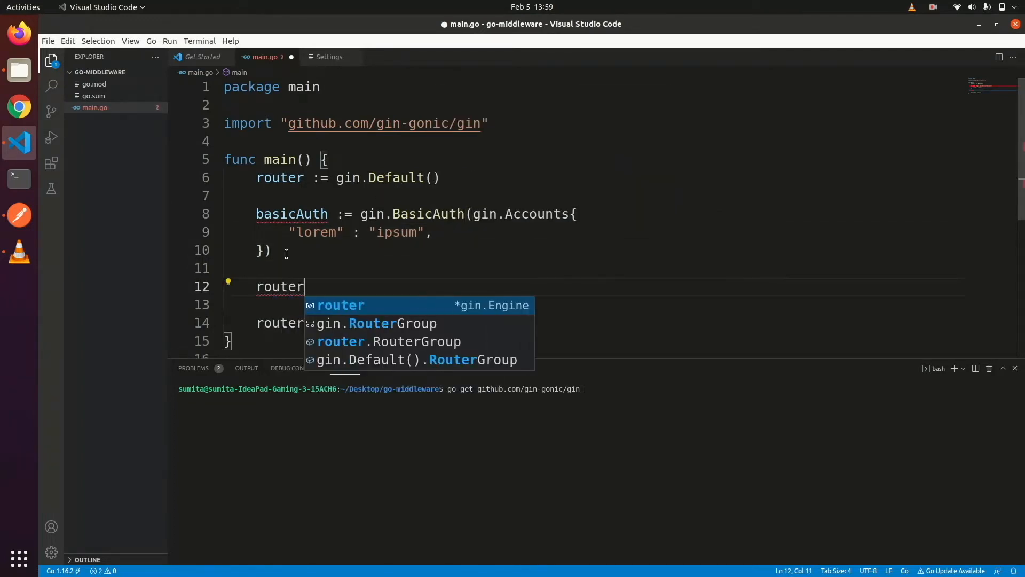
pyautogui.write('.Use')
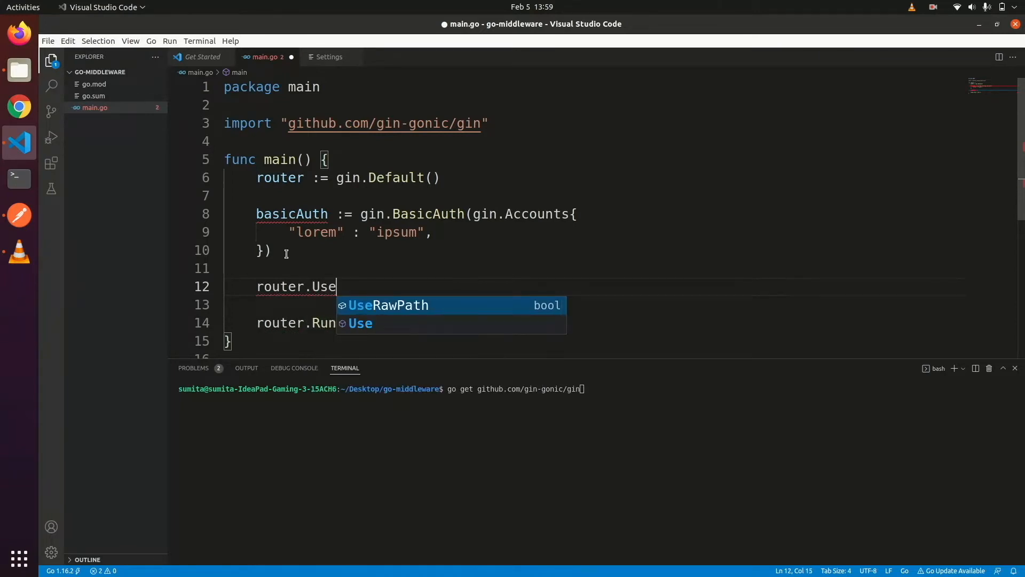
pyautogui.write('(basicAuth')
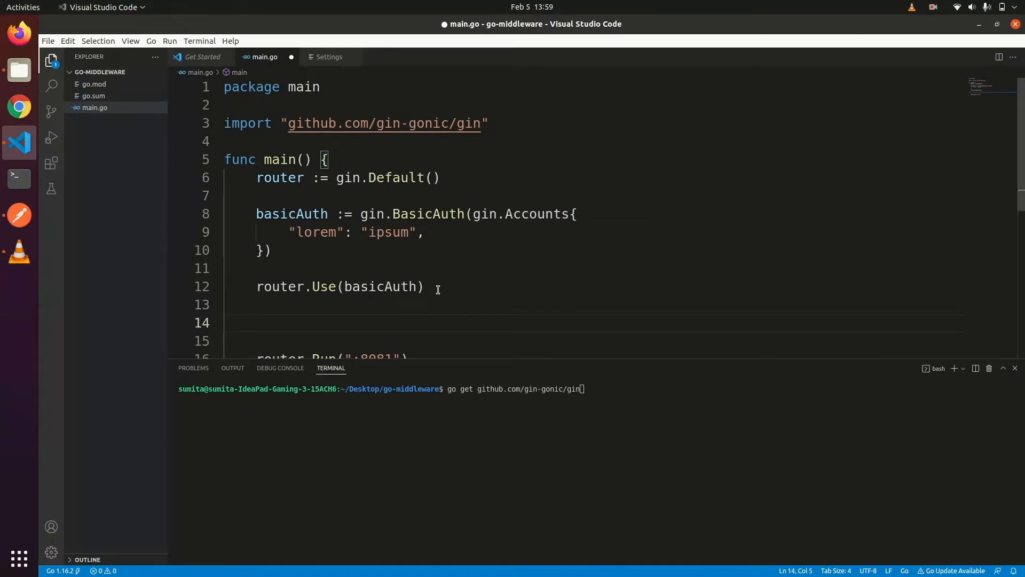
# - Add a router.GET("/welcome") handler taking c *gin.Context that responds with c.JSON
pyautogui.write('router')
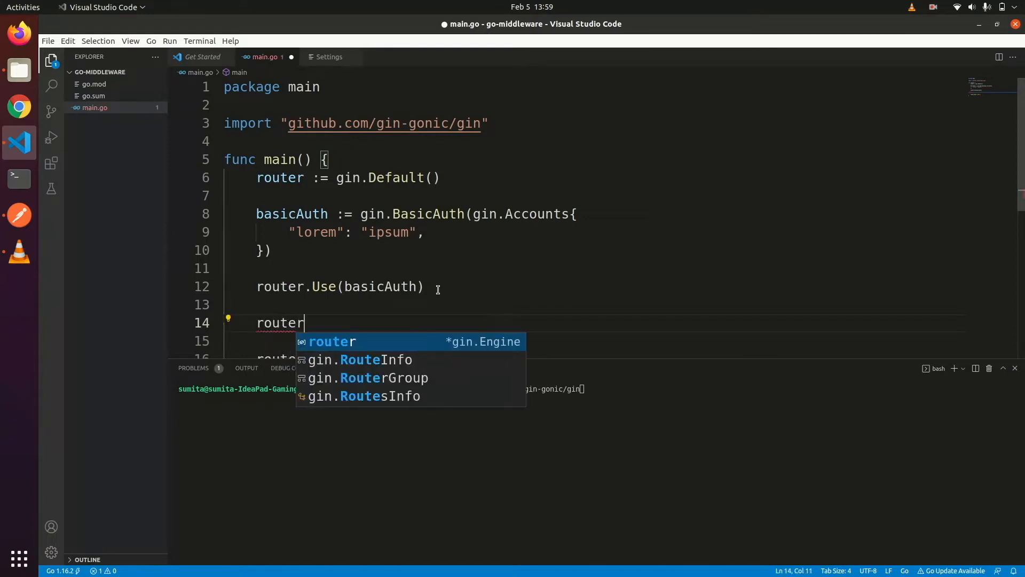
pyautogui.write('.')
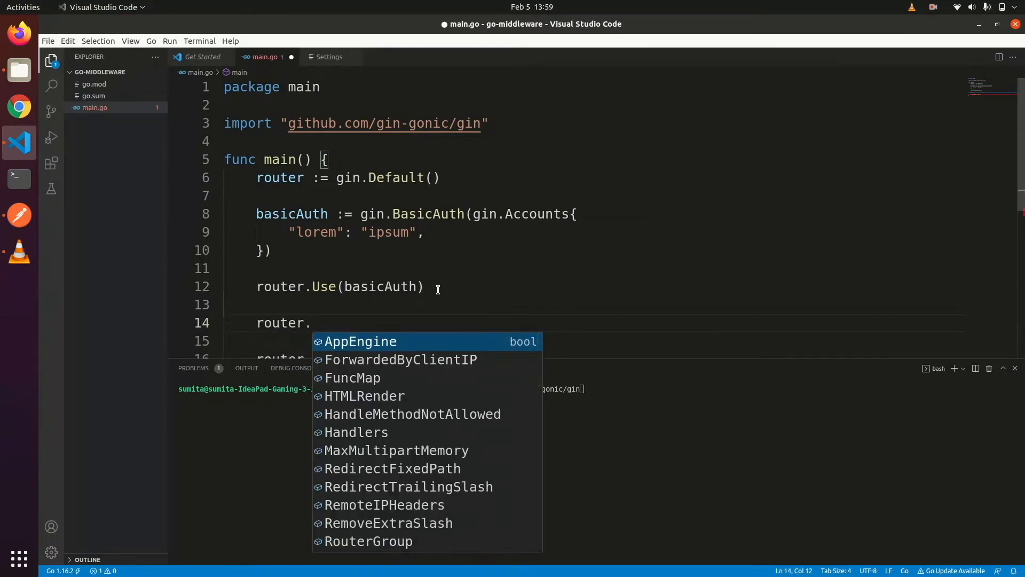
pyautogui.write('GET((')
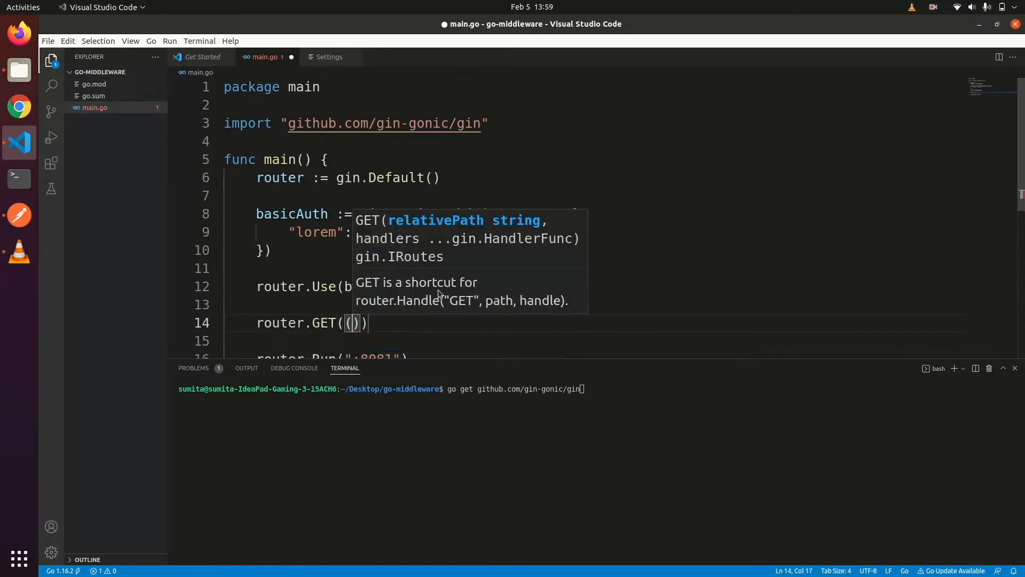
pyautogui.write('"/welcom"')
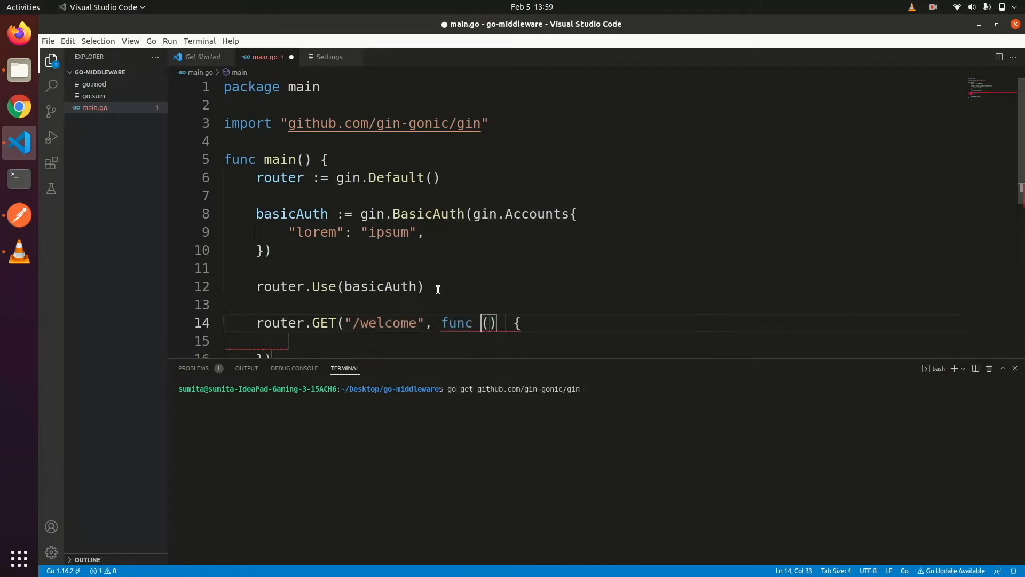
pyautogui.write('c *gin.Context')
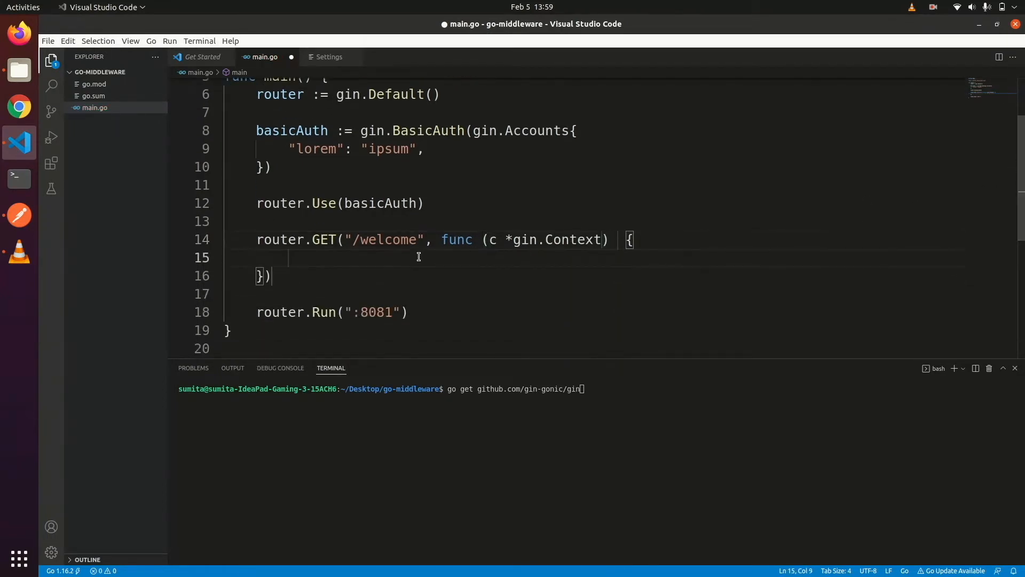
pyautogui.write('c.')
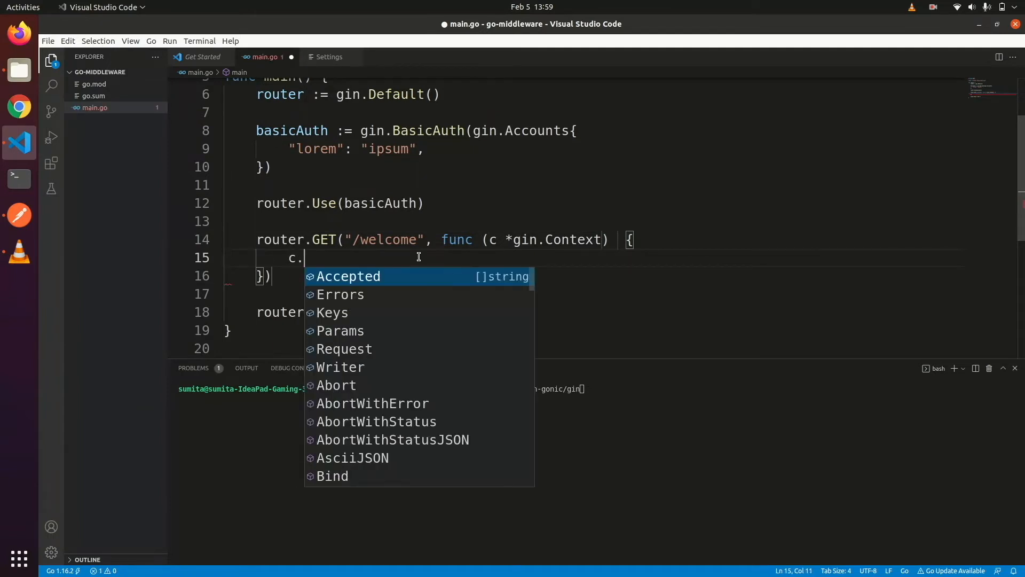
pyautogui.write('JSON()')
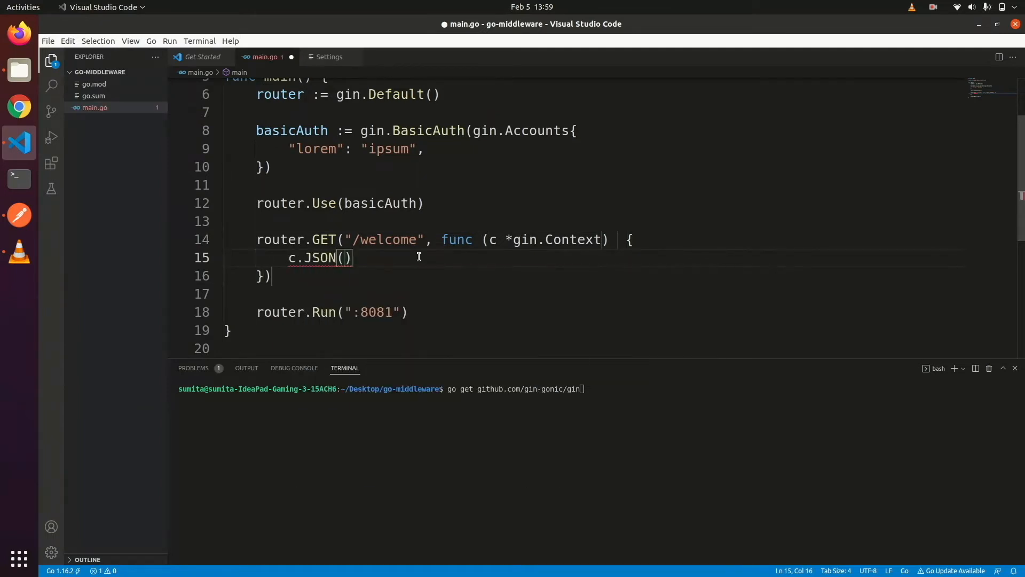
# - Return http.StatusOK with gin.H{"message": "Welcome to Middleware"} and import net/http
pyautogui.write('http.StatusOk,')
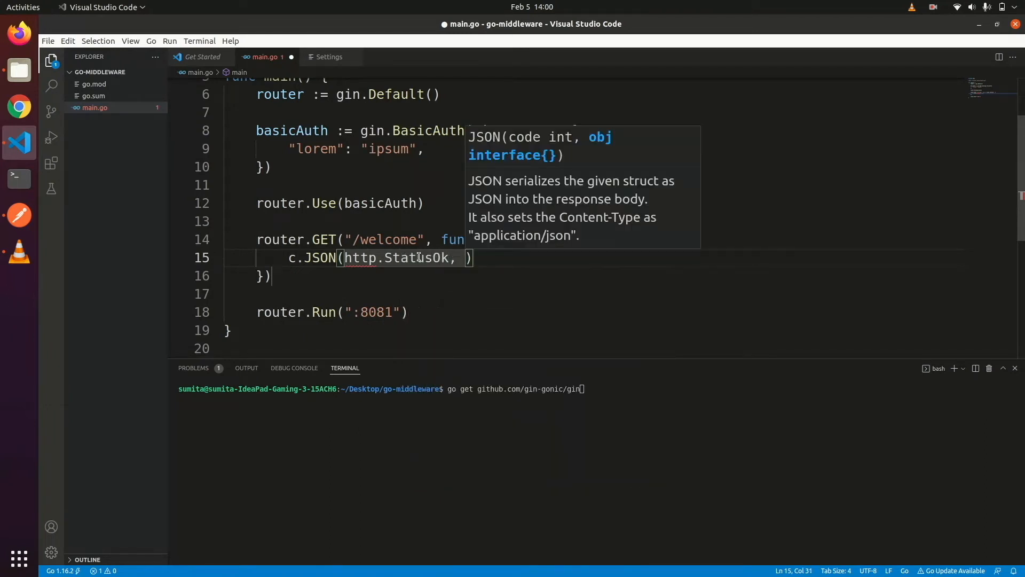
pyautogui.write('gin.H{}')
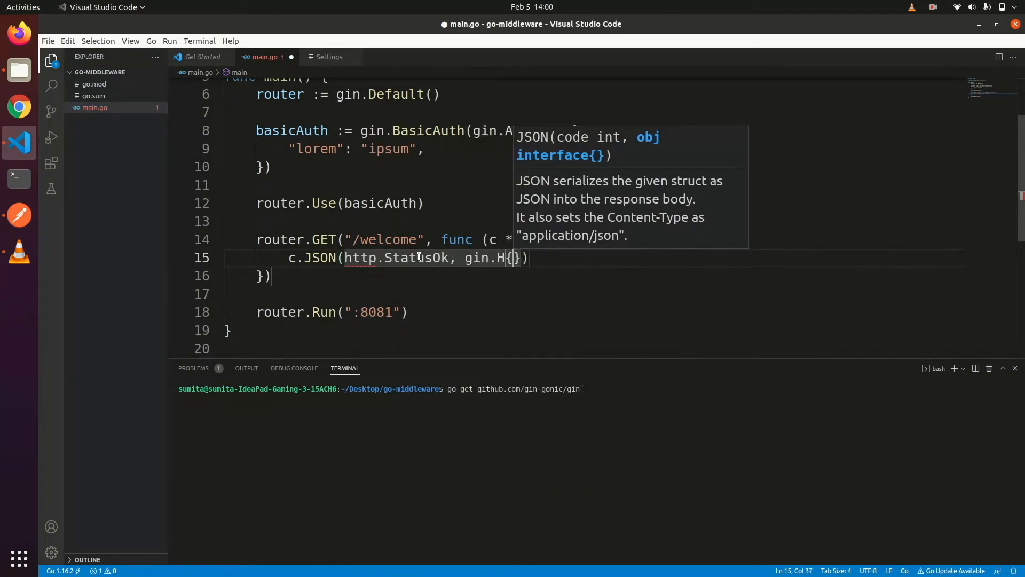
pyautogui.write('"message"')
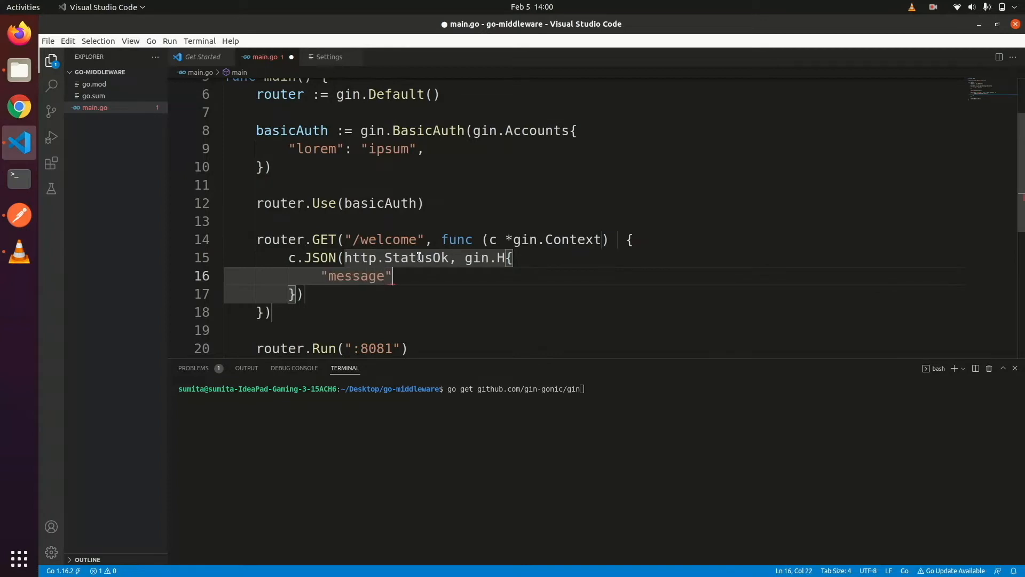
pyautogui.write(': "Welcome "')
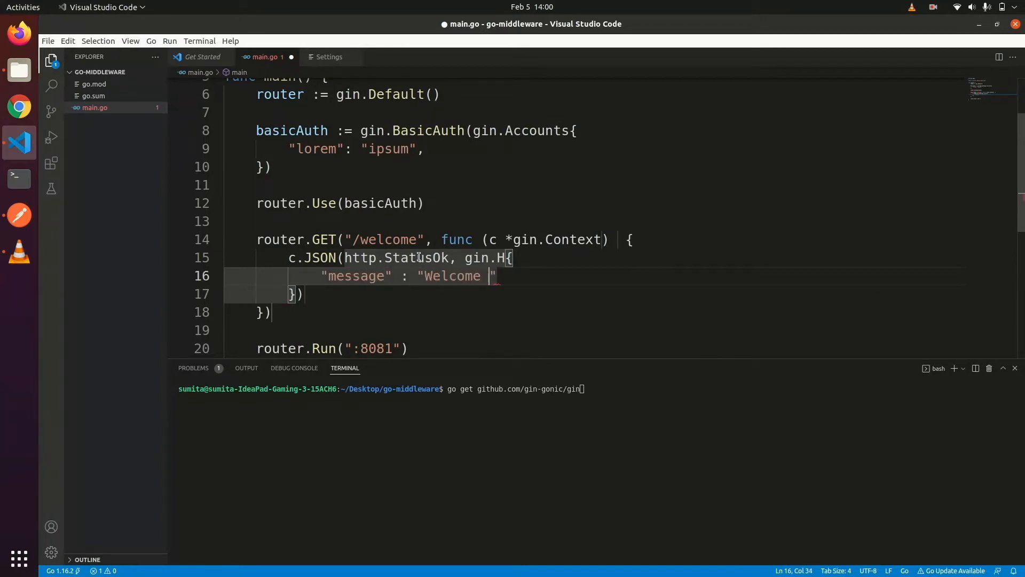
pyautogui.write('to Middleware')
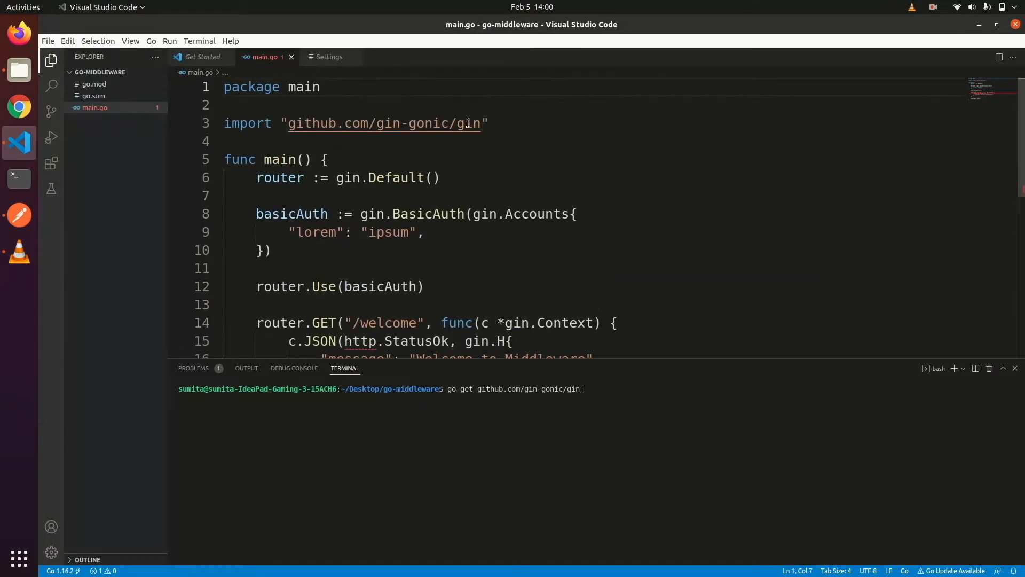
pyautogui.write('import (')
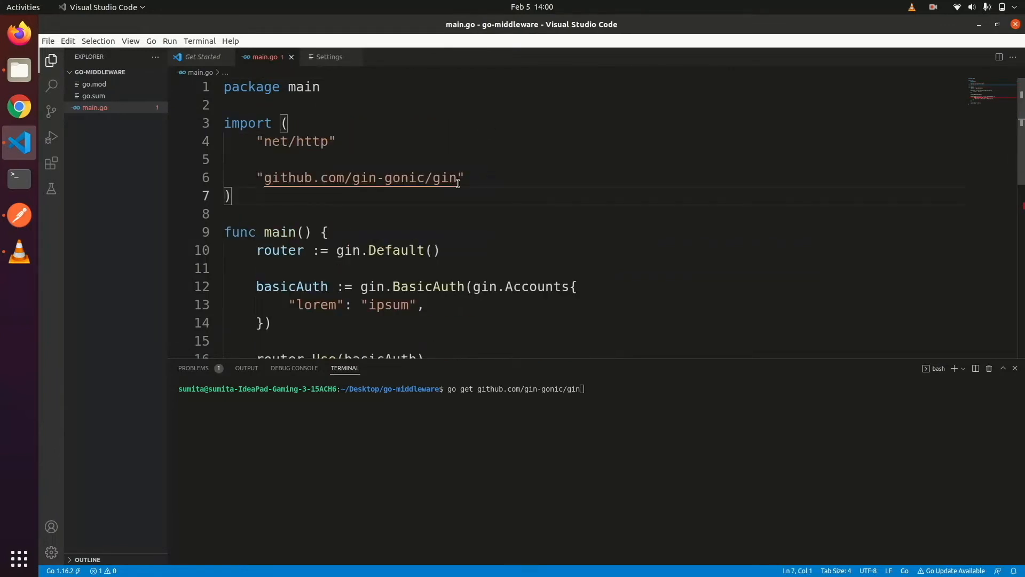
pyautogui.scroll(-3)
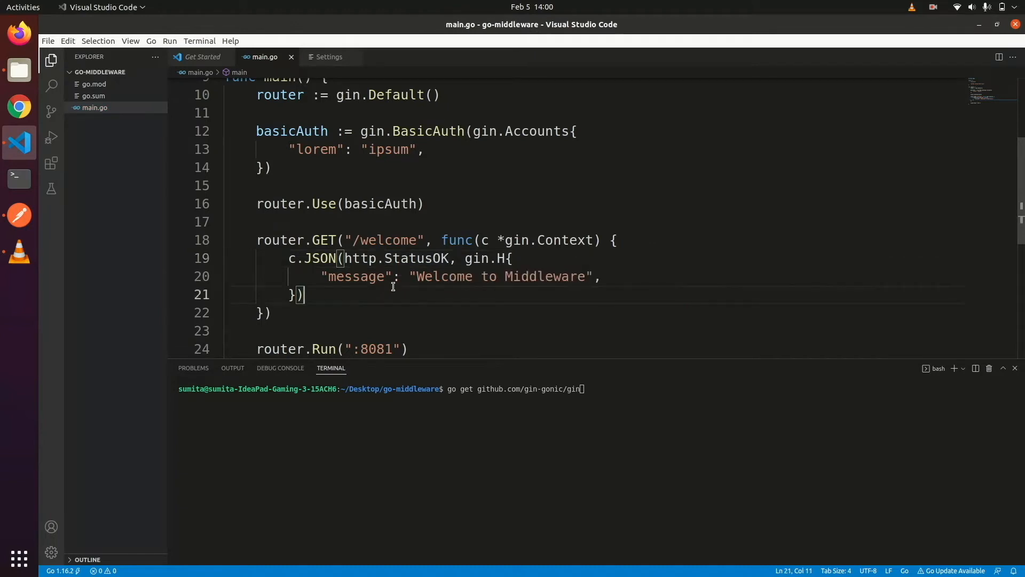
pyautogui.moveTo(469, 406)
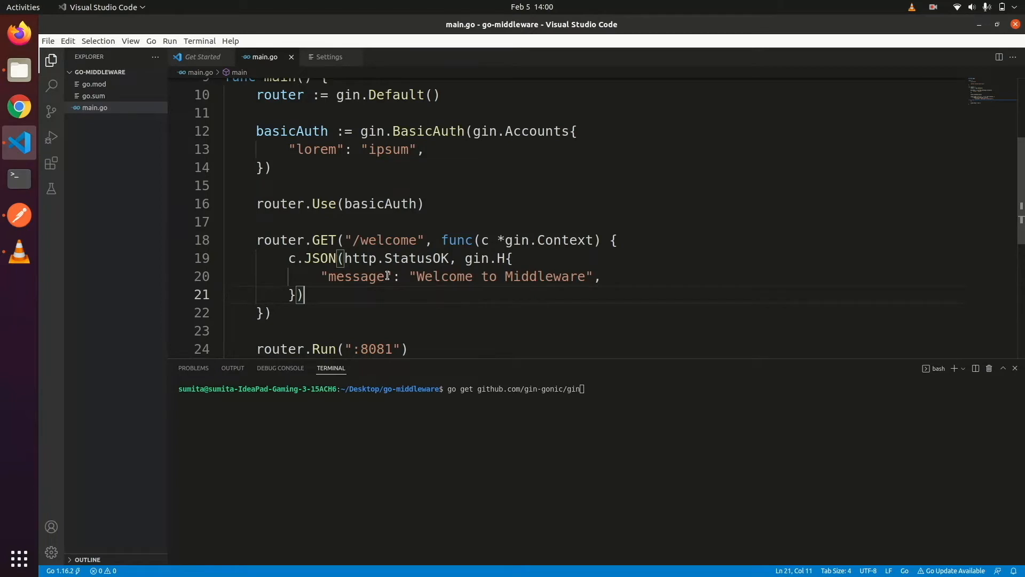
pyautogui.moveTo(365, 244)
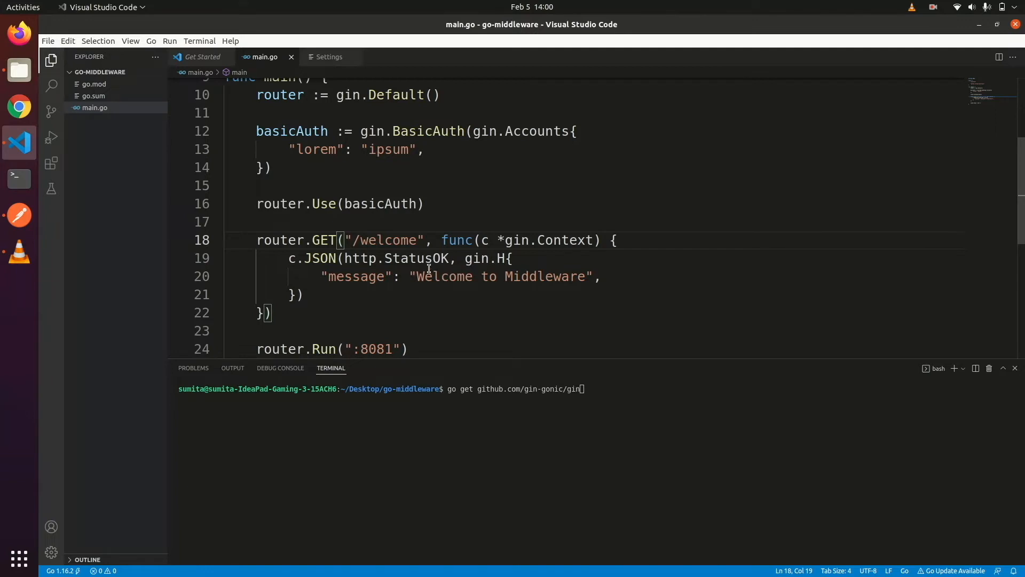
pyautogui.moveTo(415, 257)
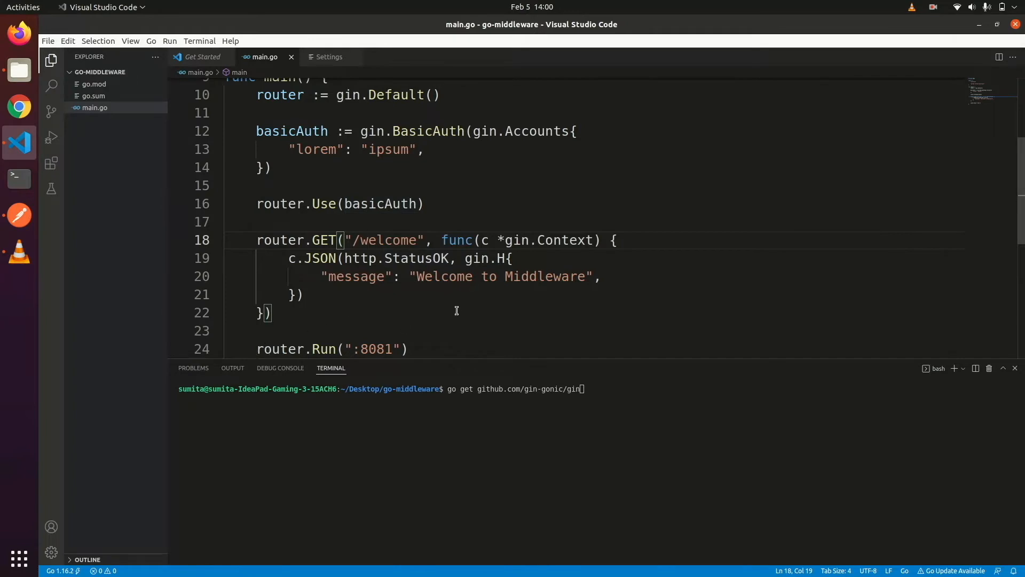
pyautogui.moveTo(954, 368)
pyautogui.write('go r')
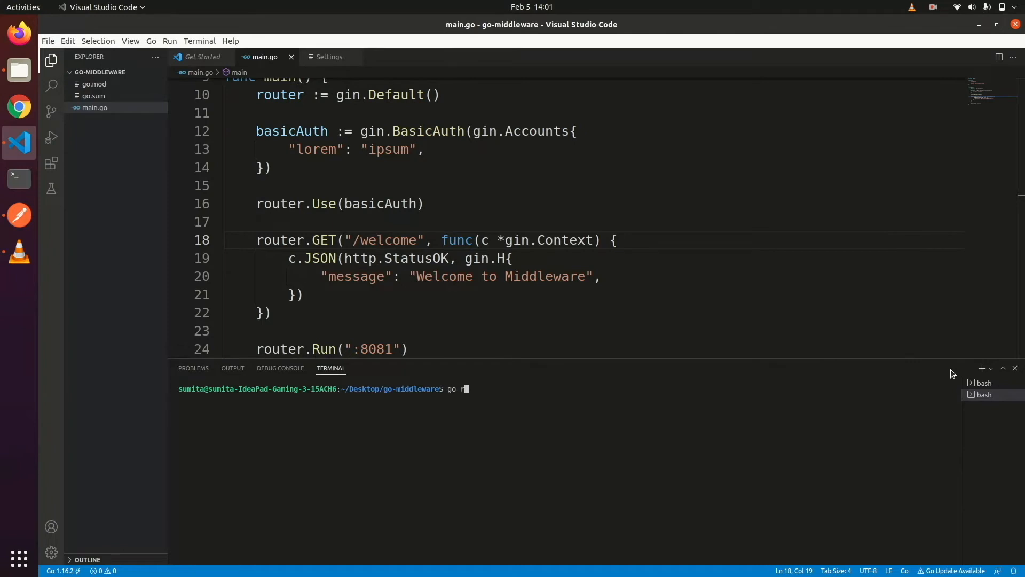
# - Run go run main.go so gin starts serving HTTP on :8081
pyautogui.write('un main.go')
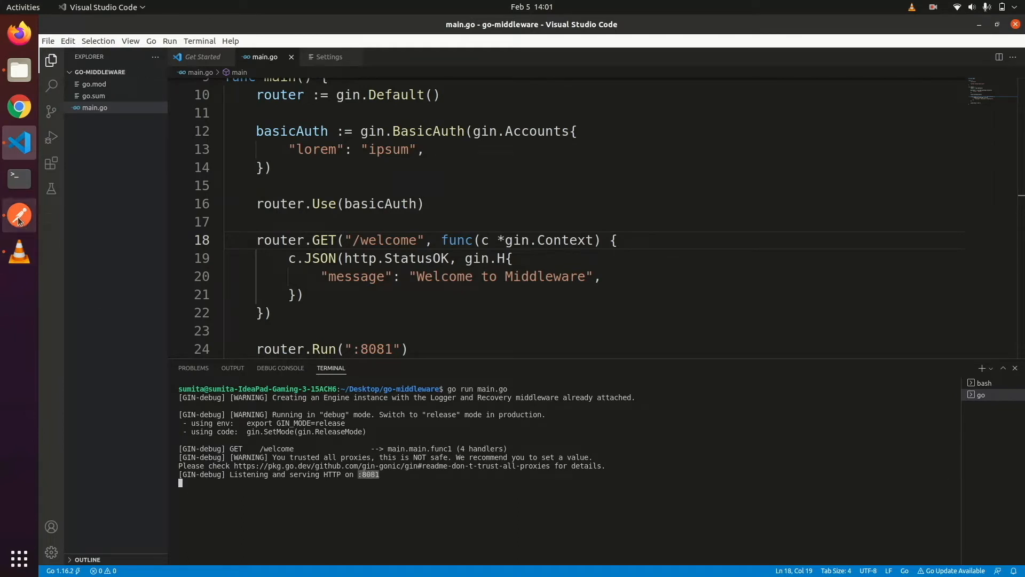
# - In Postman, send the GET /welcome request without credentials and get 401 Unauthorized
pyautogui.click(18, 215)
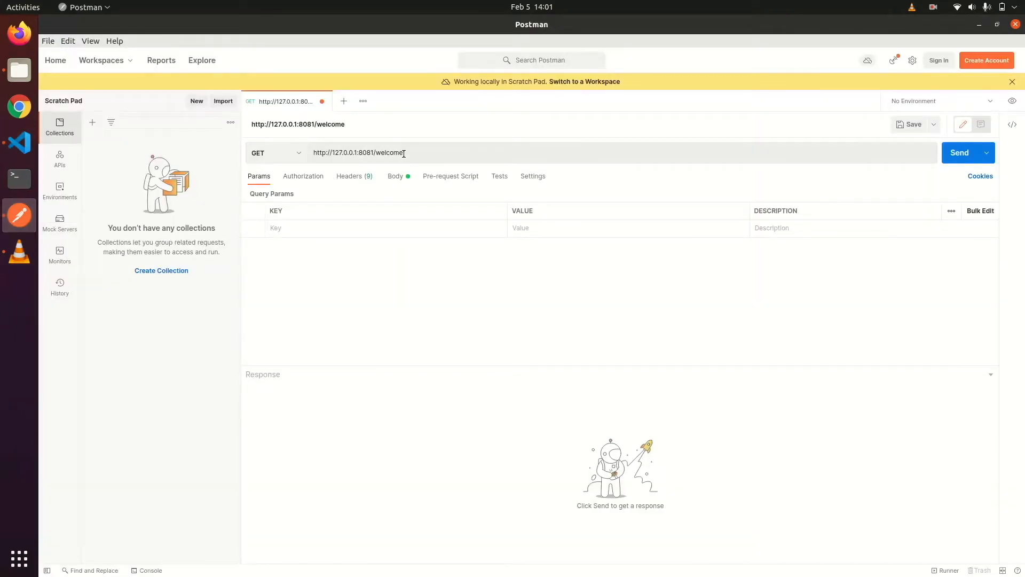
pyautogui.doubleClick(389, 153)
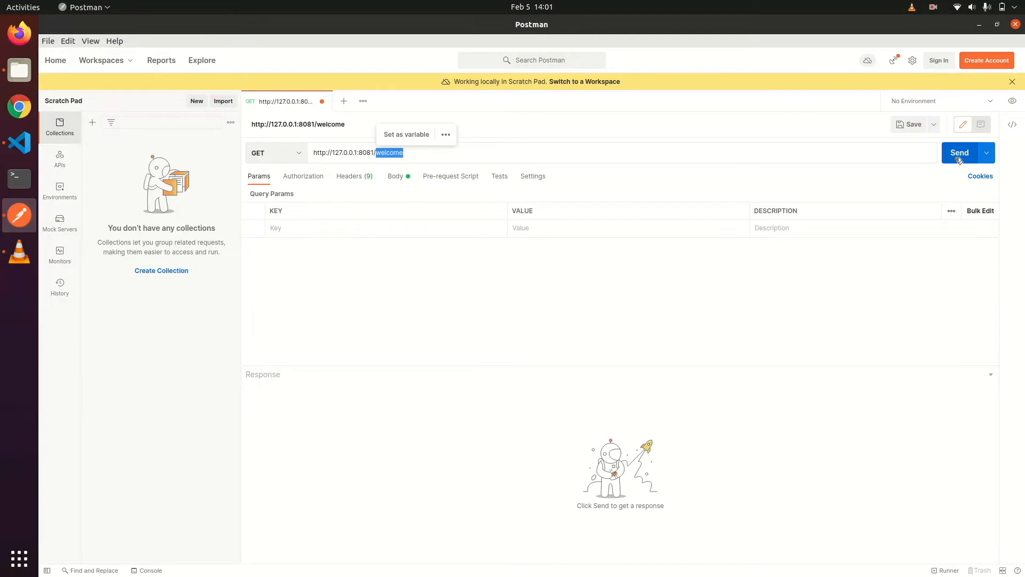
pyautogui.click(959, 153)
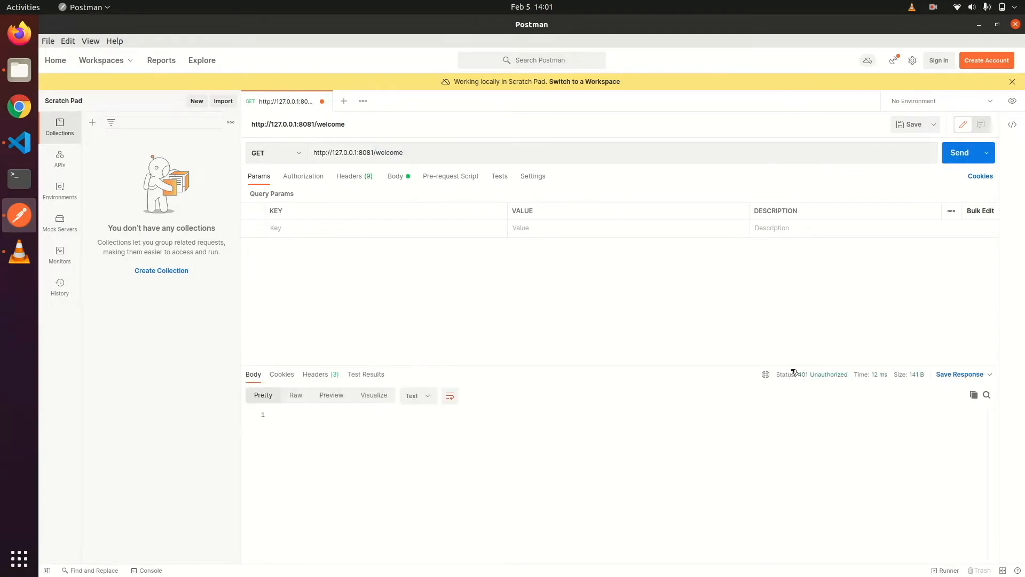
pyautogui.moveTo(826, 373)
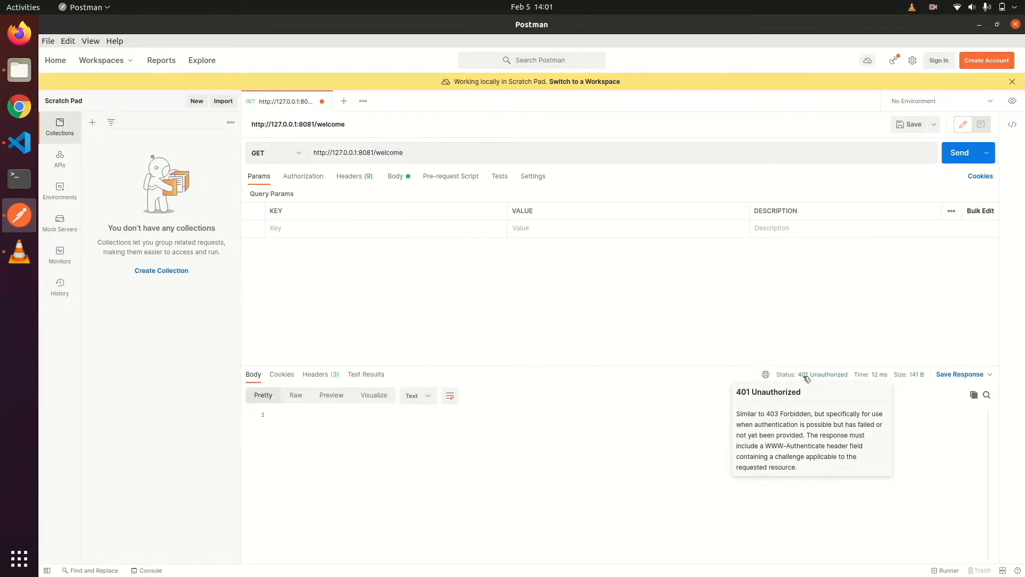
pyautogui.moveTo(467, 282)
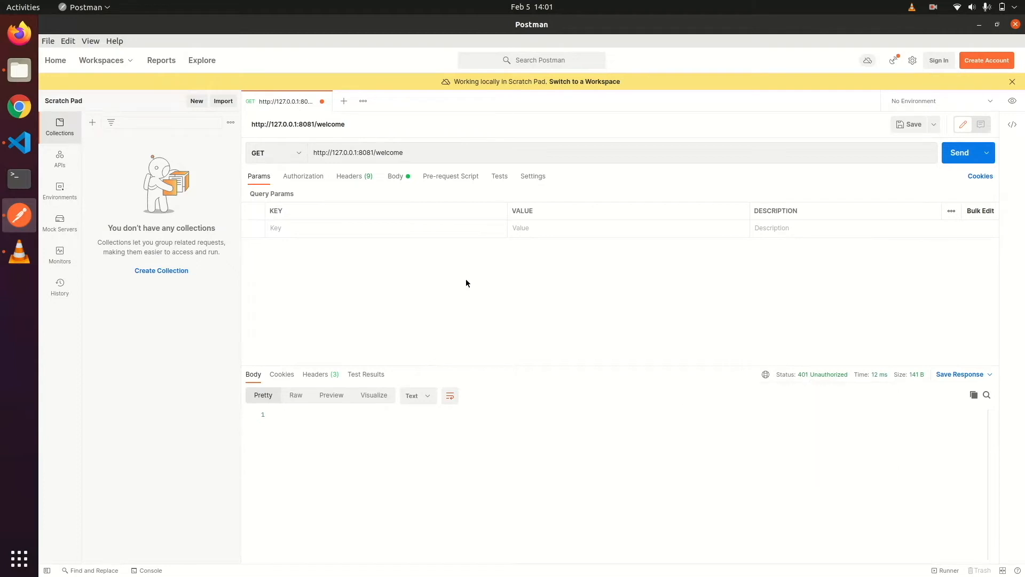
# - Set Basic Auth with lorem / ipsum and resend to get 200 OK "Welcome to Middleware"
pyautogui.click(302, 176)
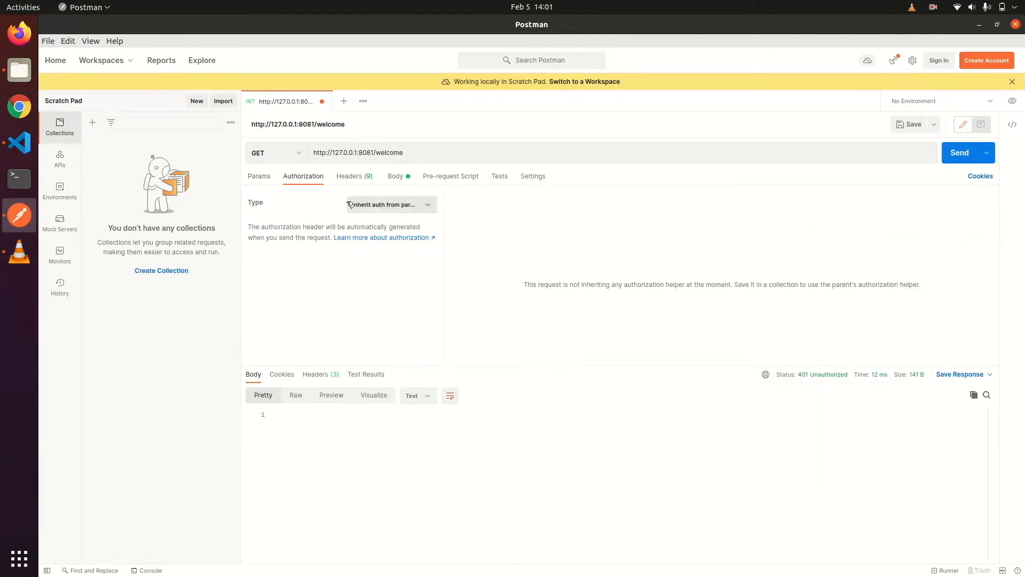
pyautogui.click(389, 204)
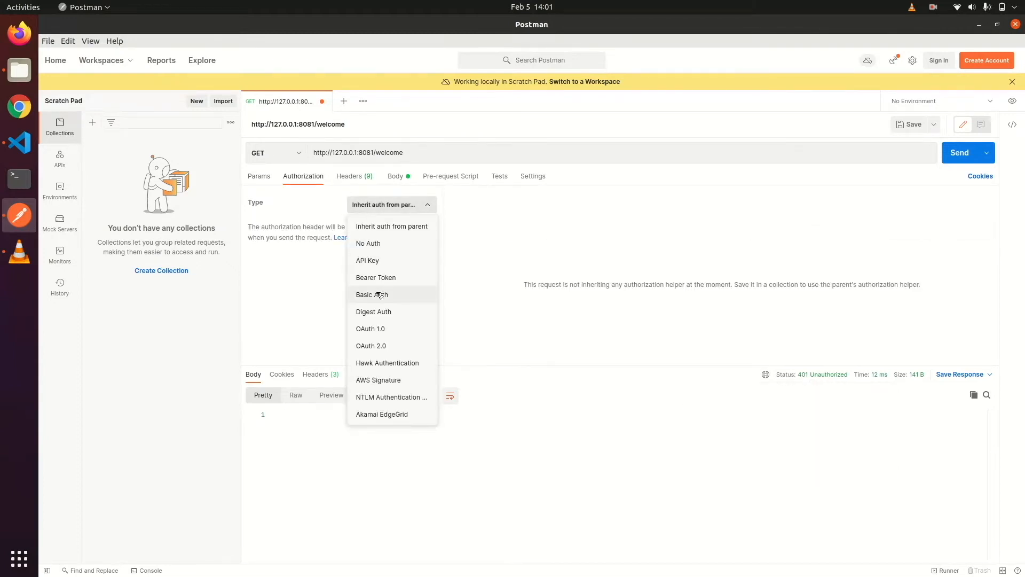
pyautogui.click(372, 295)
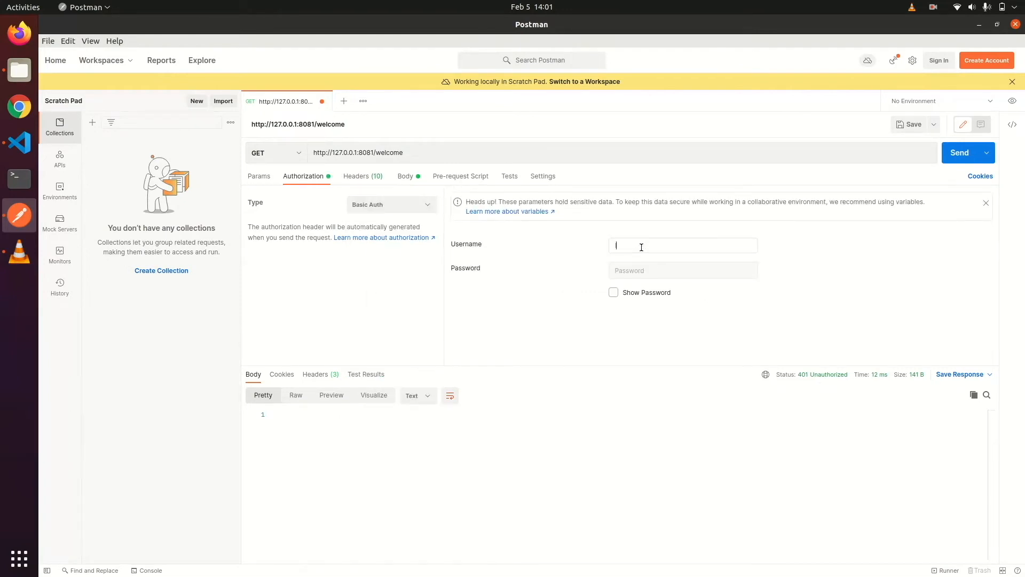
pyautogui.write('lorem')
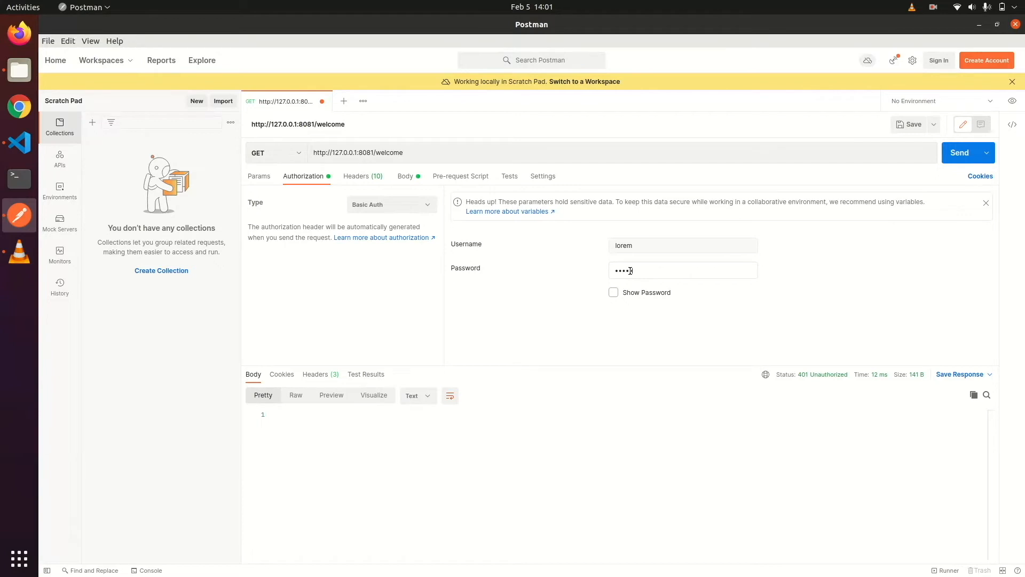
pyautogui.click(613, 291)
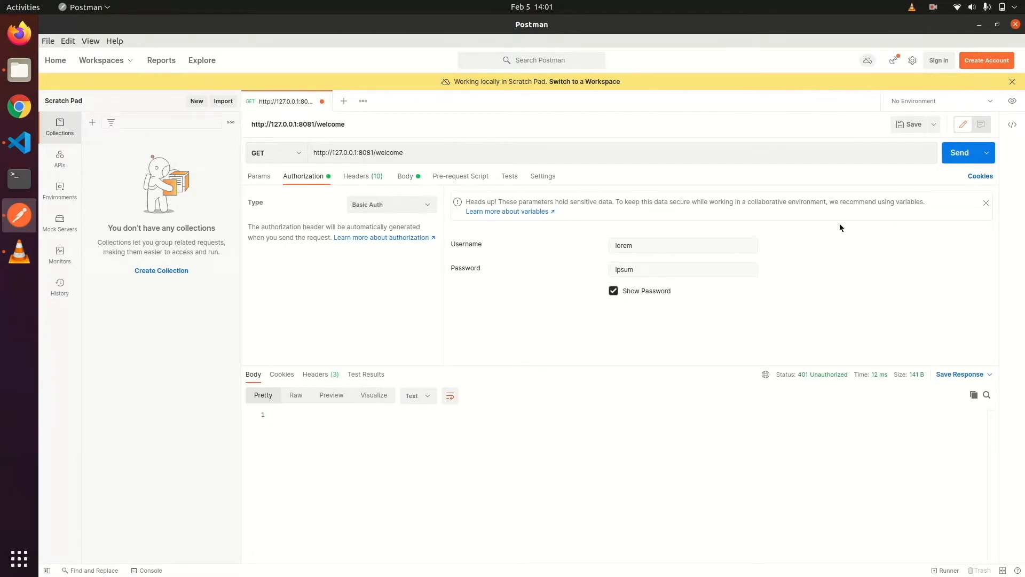
pyautogui.click(959, 153)
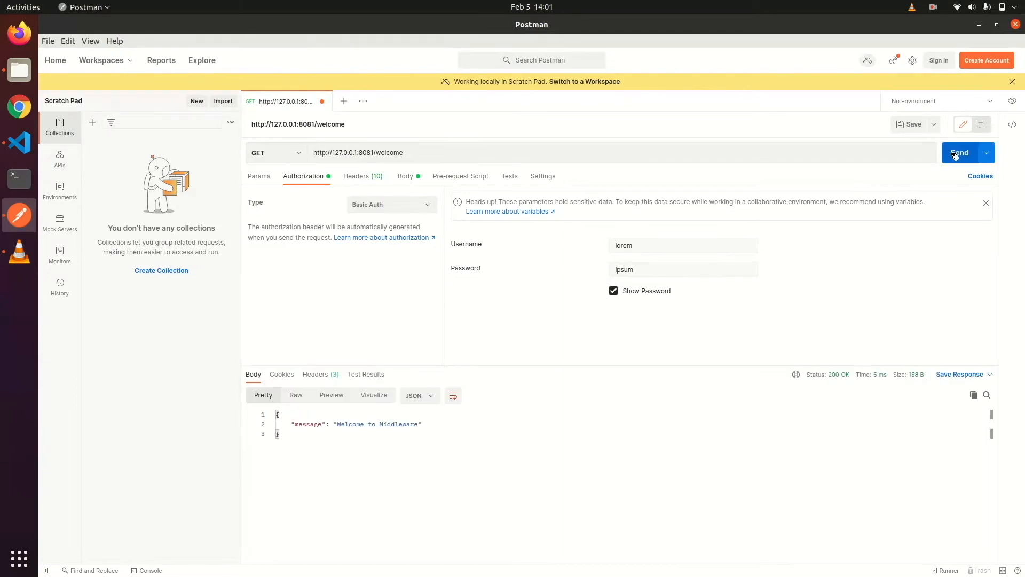
pyautogui.moveTo(363, 460)
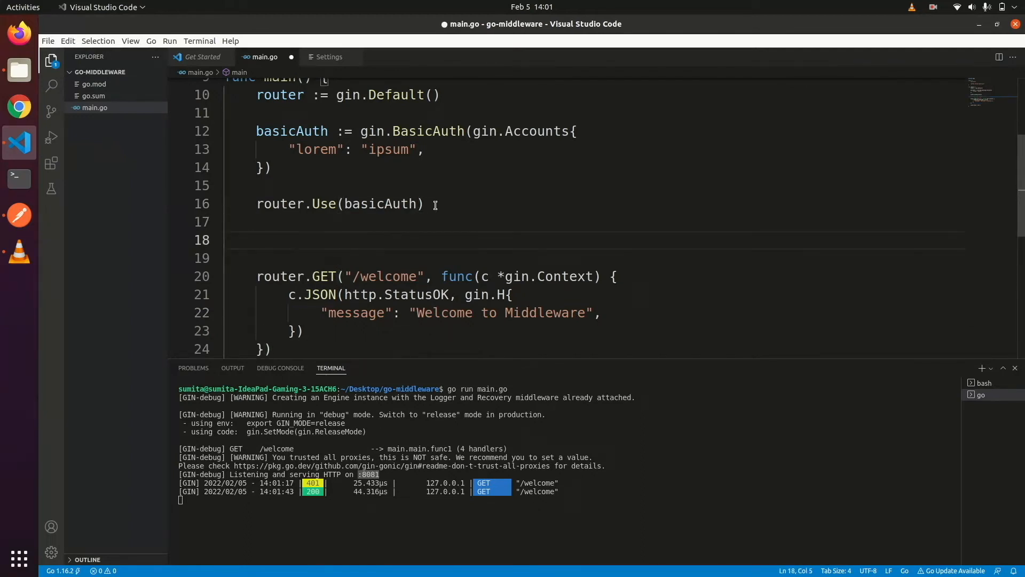
# - Create authorized := router.Group("/", basicAuth) in place of router.Use
pyautogui.write('router.Group(')
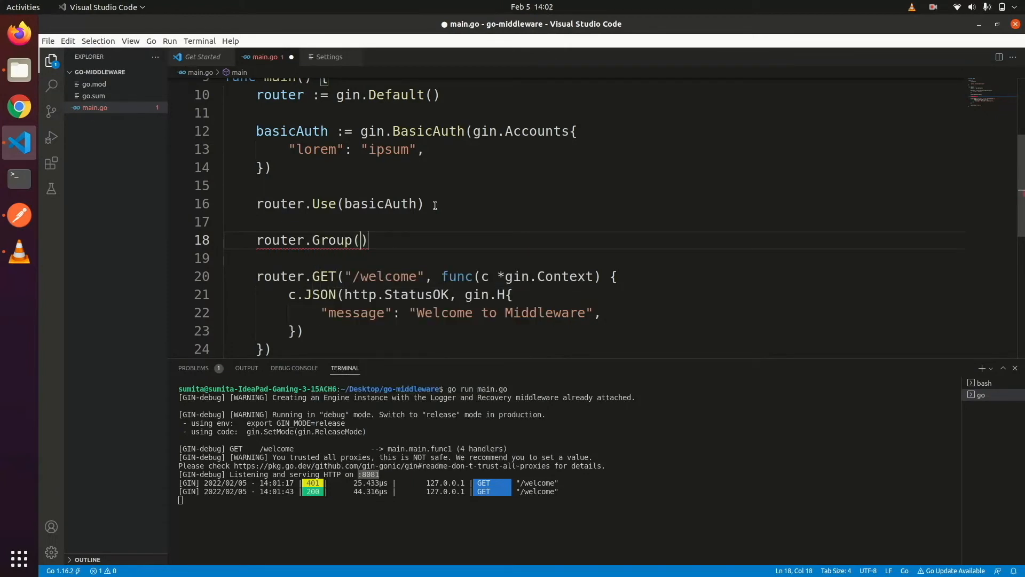
pyautogui.write('"/"')
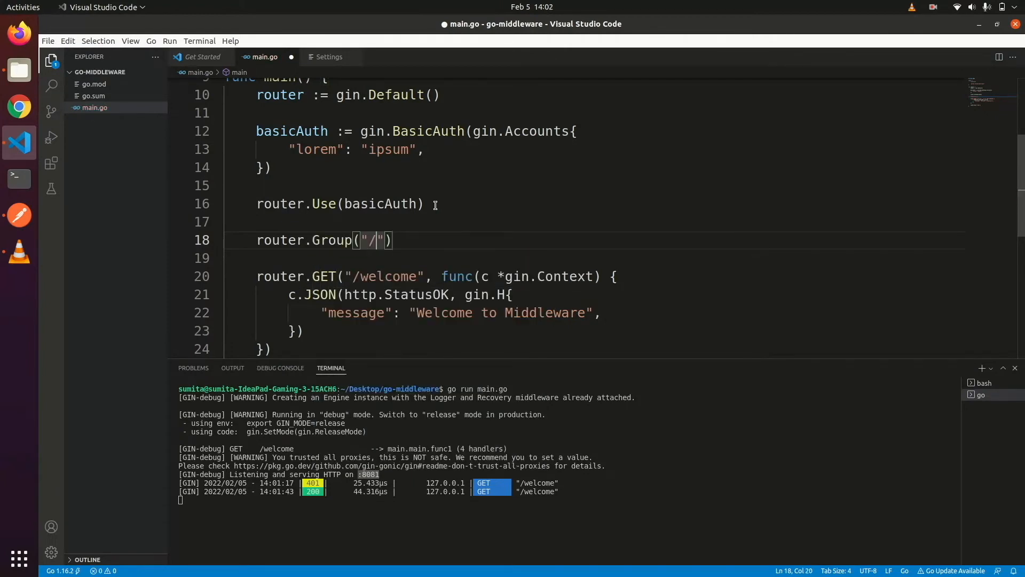
pyautogui.write(',')
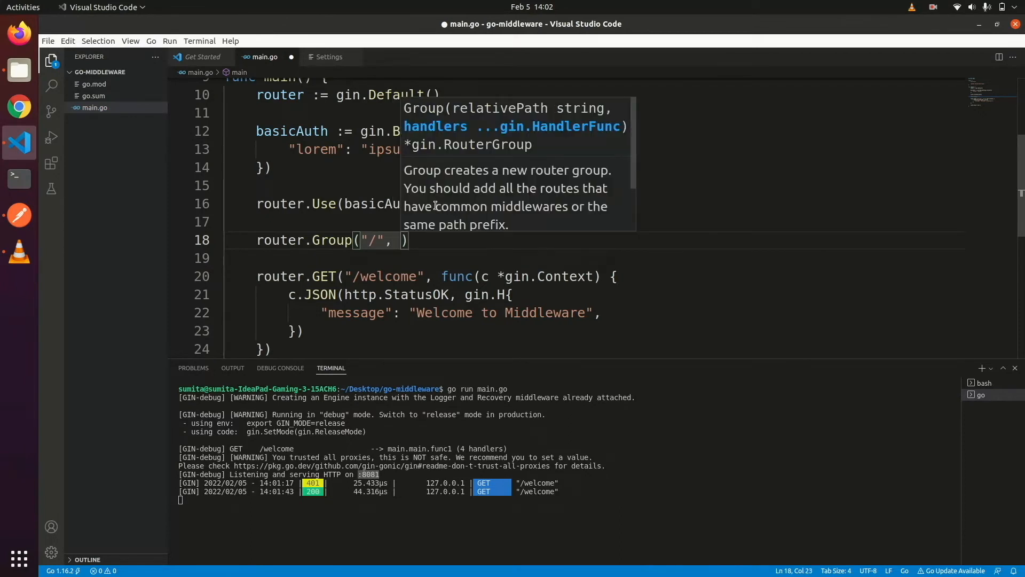
pyautogui.write('basicAuth')
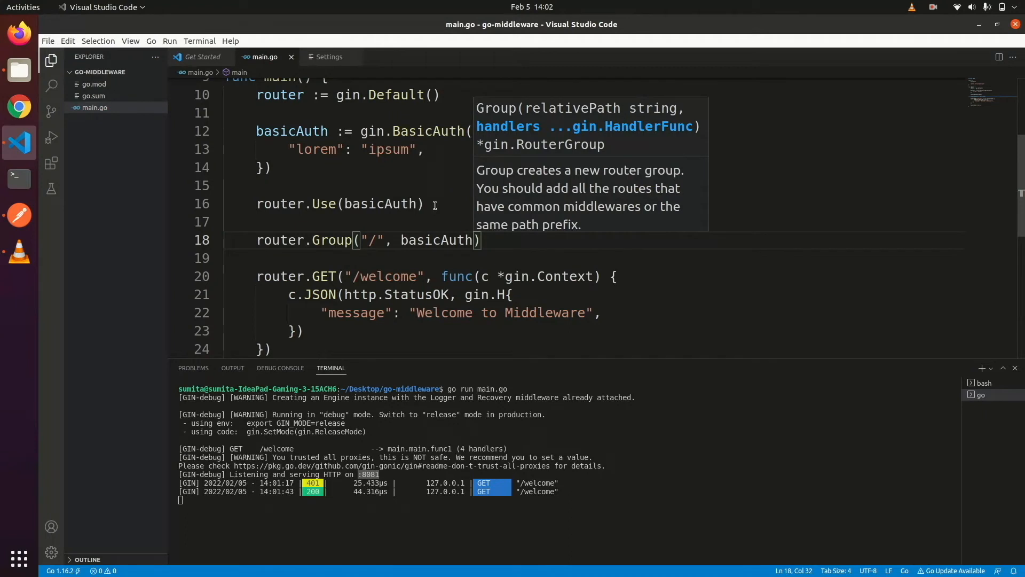
pyautogui.write('authorized :=')
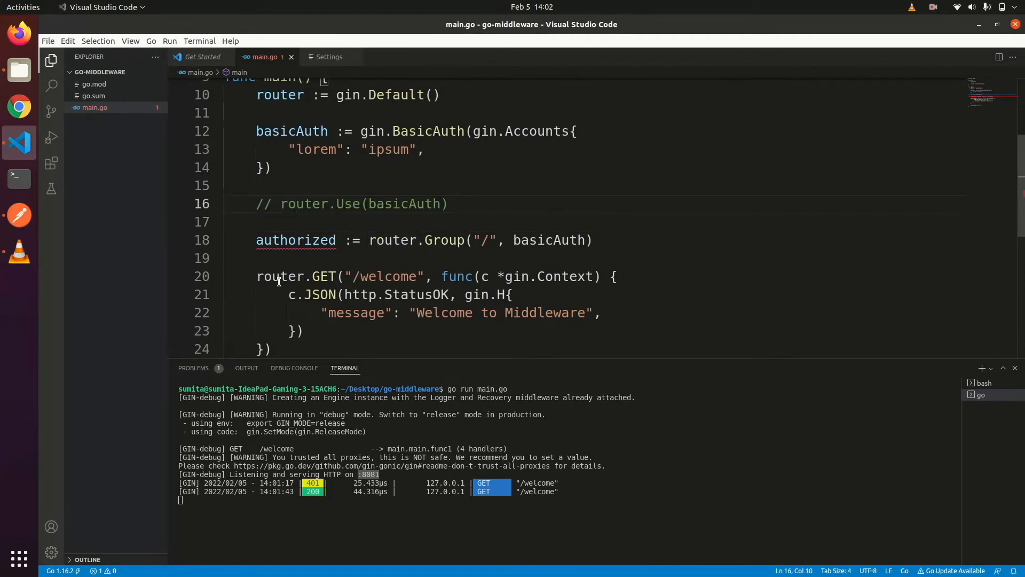
# - Change the /welcome route to authorized.GET so it registers on the group
pyautogui.doubleClick(296, 240)
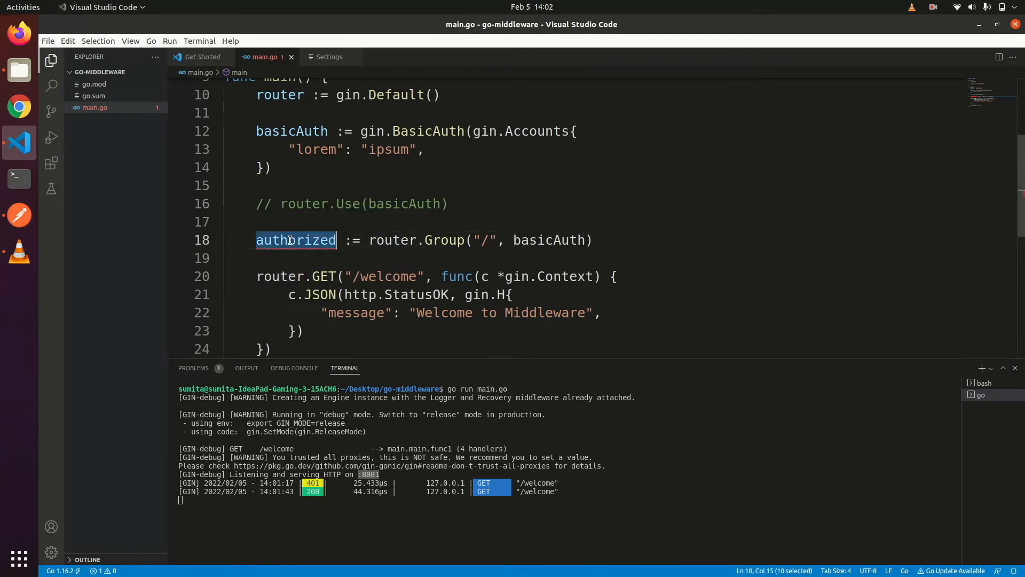
pyautogui.doubleClick(280, 275)
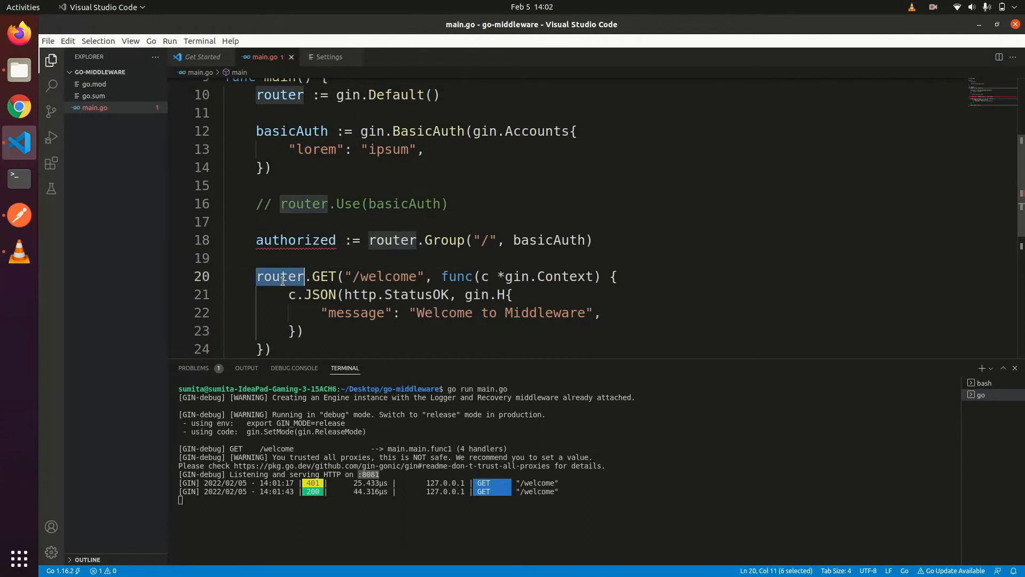
pyautogui.write('authorized')
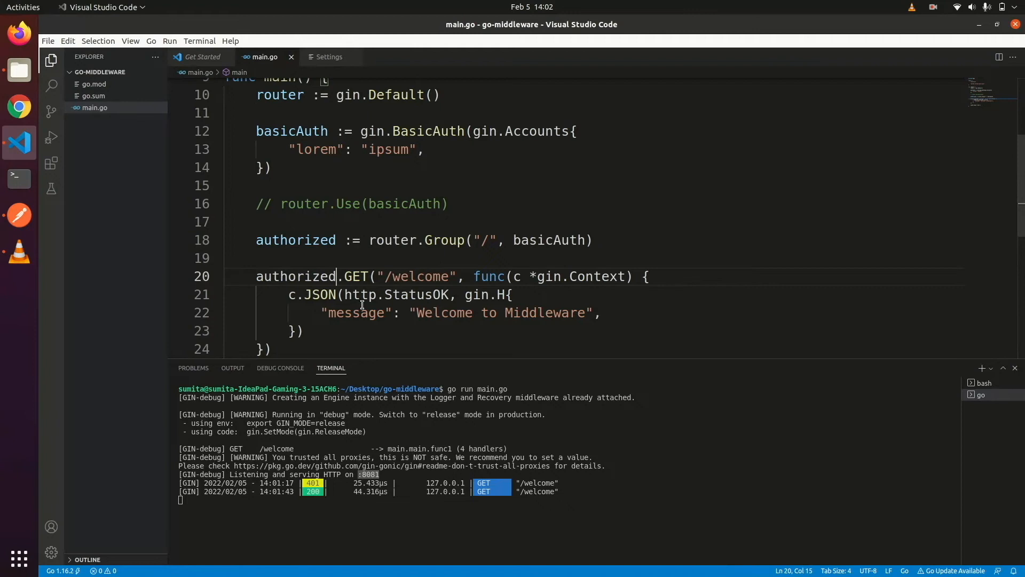
pyautogui.doubleClick(348, 202)
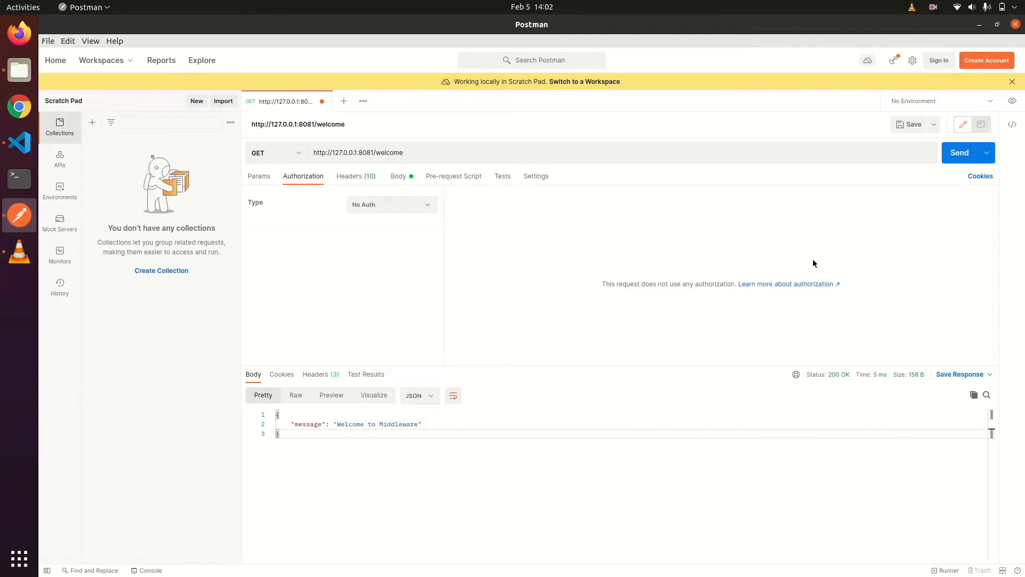
# - Send /welcome unauthenticated for a 401, then with Basic Auth lorem/ipsum for a 200
pyautogui.click(959, 153)
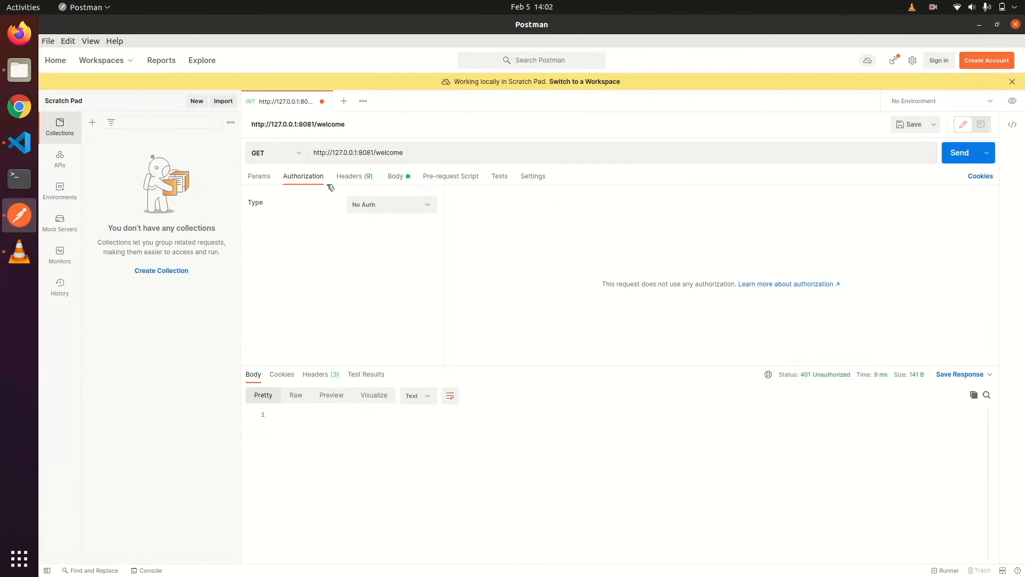
pyautogui.click(391, 204)
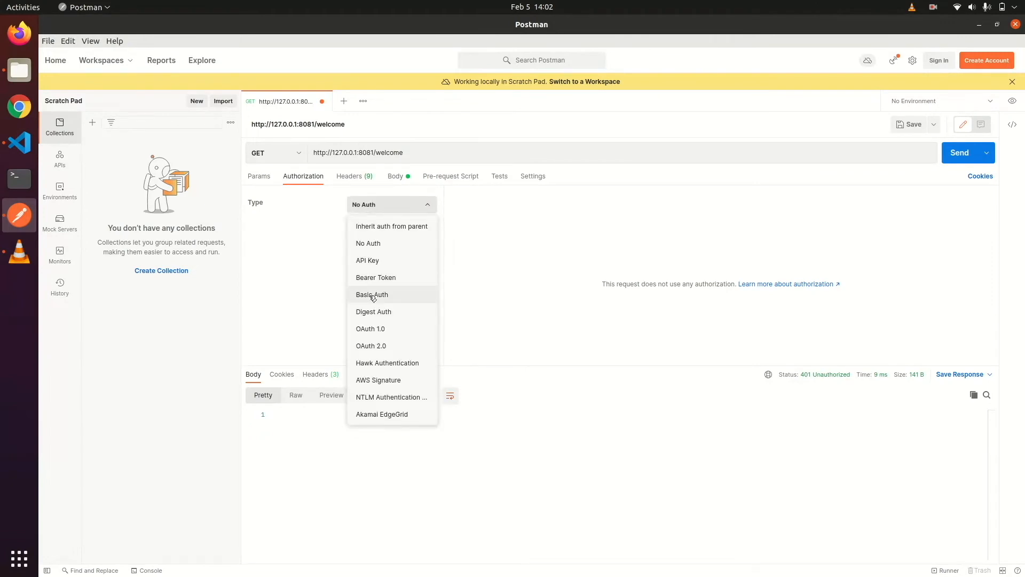
pyautogui.click(371, 295)
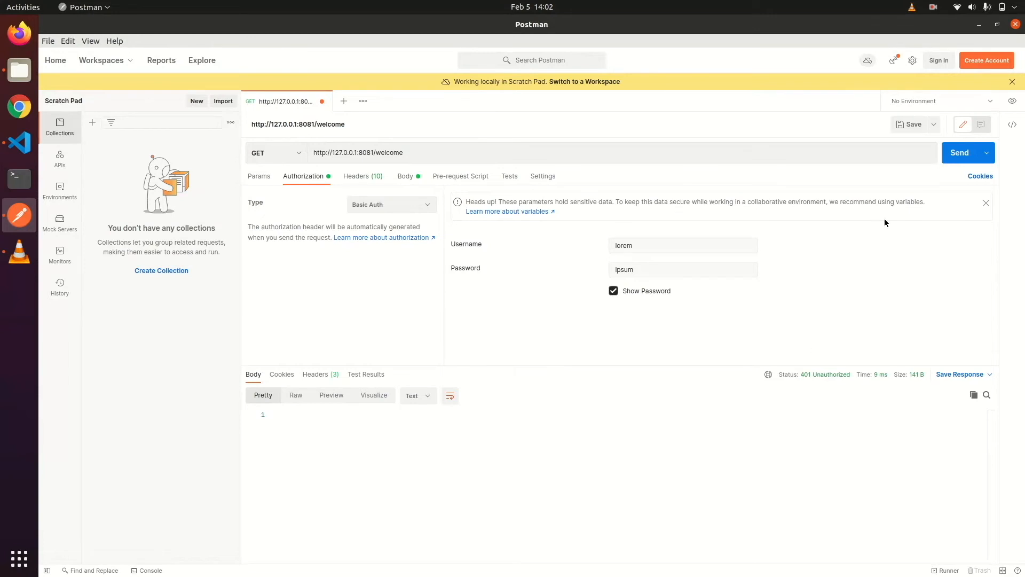
pyautogui.click(960, 153)
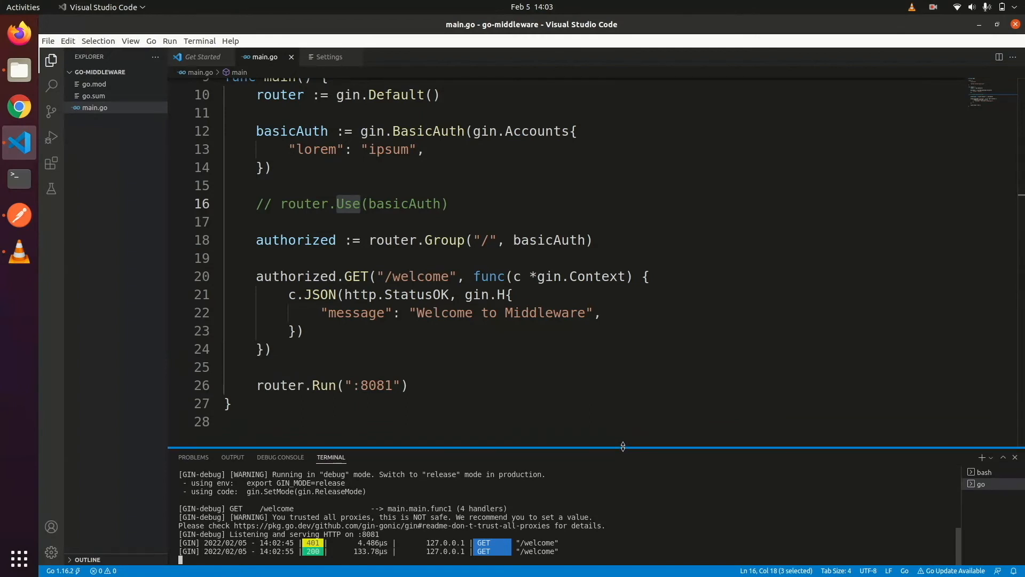
pyautogui.moveTo(453, 433)
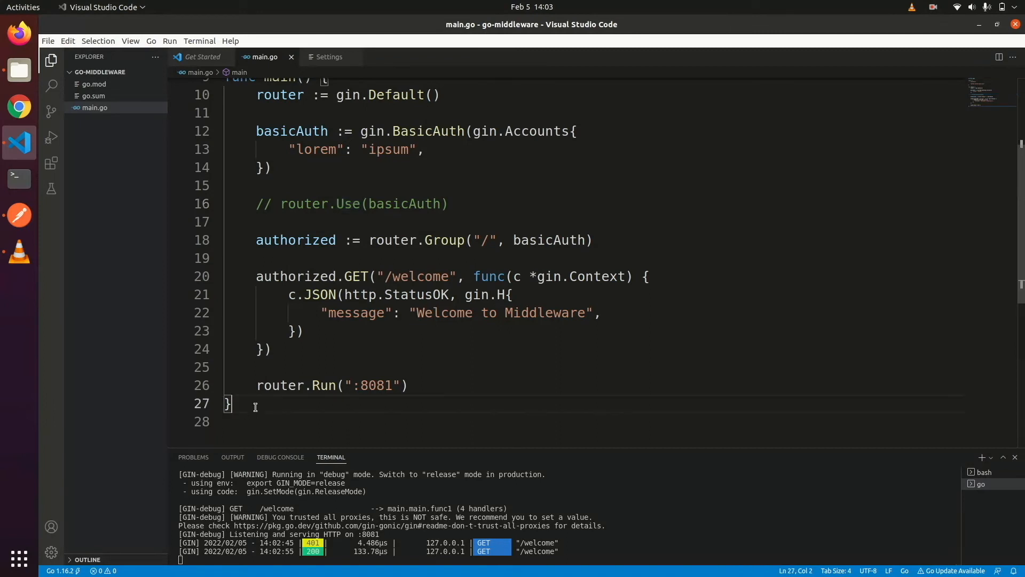
# - Define func LogEndpointURL(c *gin.Context) below main, calling c.Next() first
pyautogui.press('Enter')
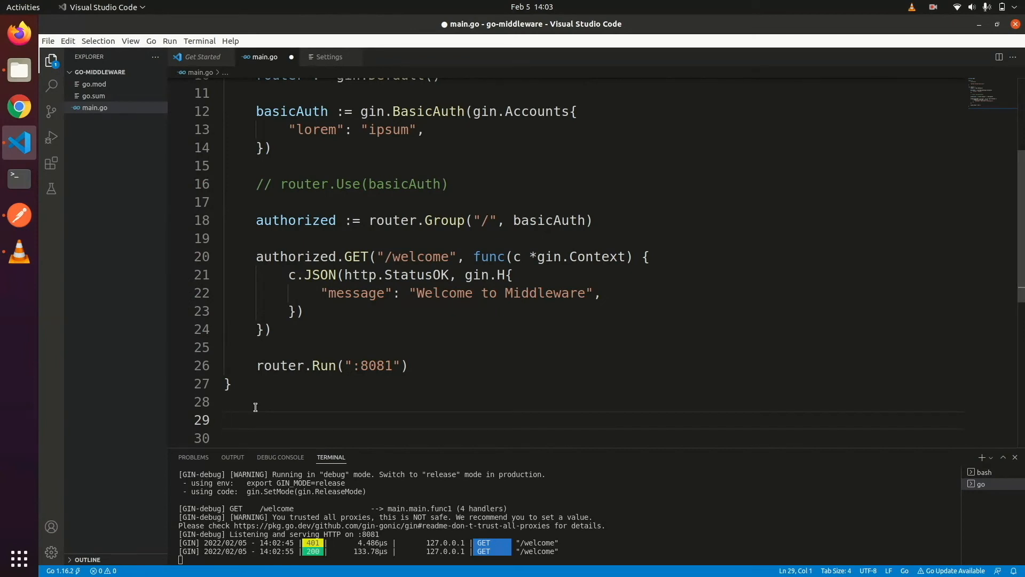
pyautogui.write('func')
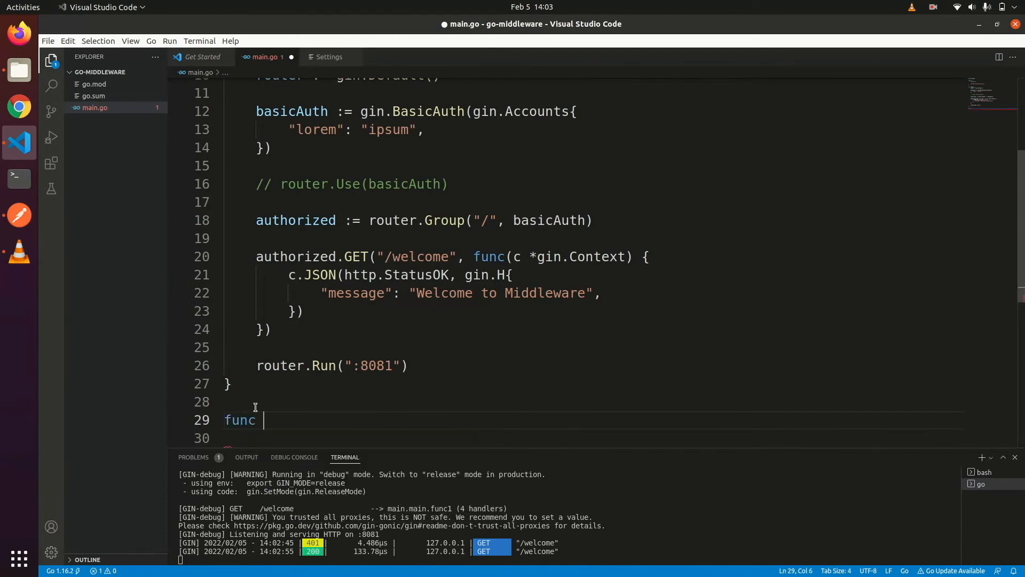
pyautogui.write('LogA')
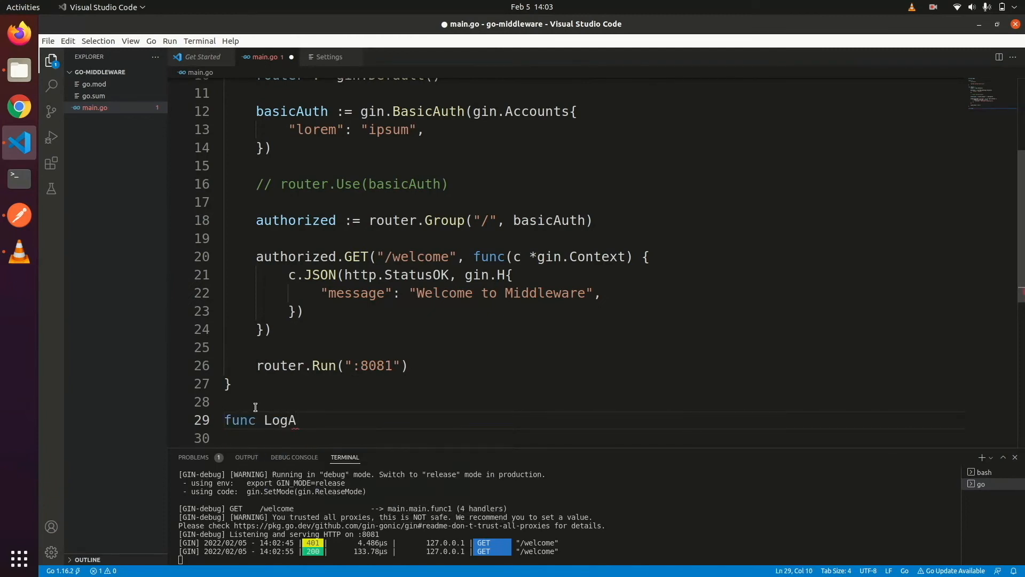
pyautogui.write('Endpoi')
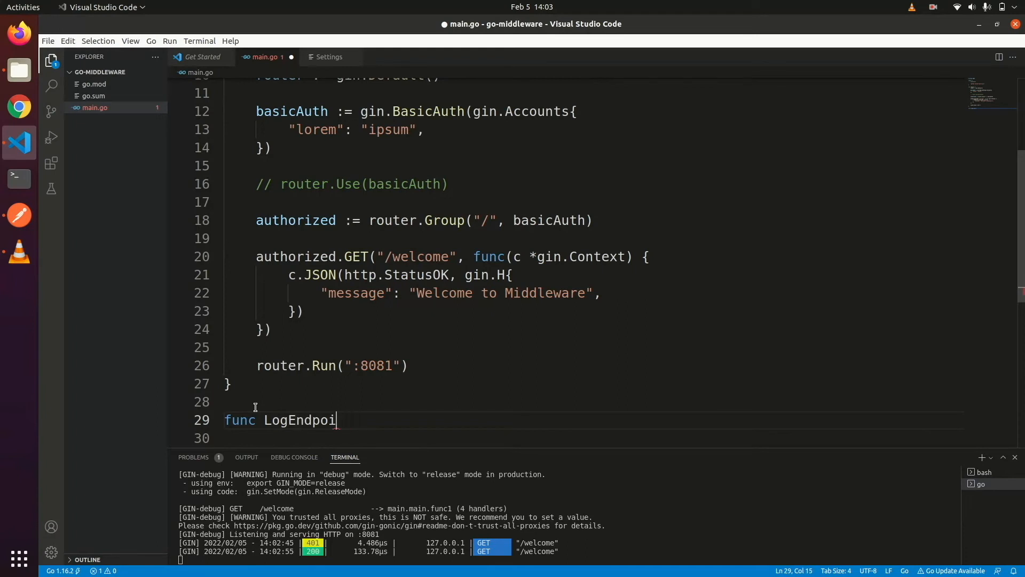
pyautogui.write('ntURL')
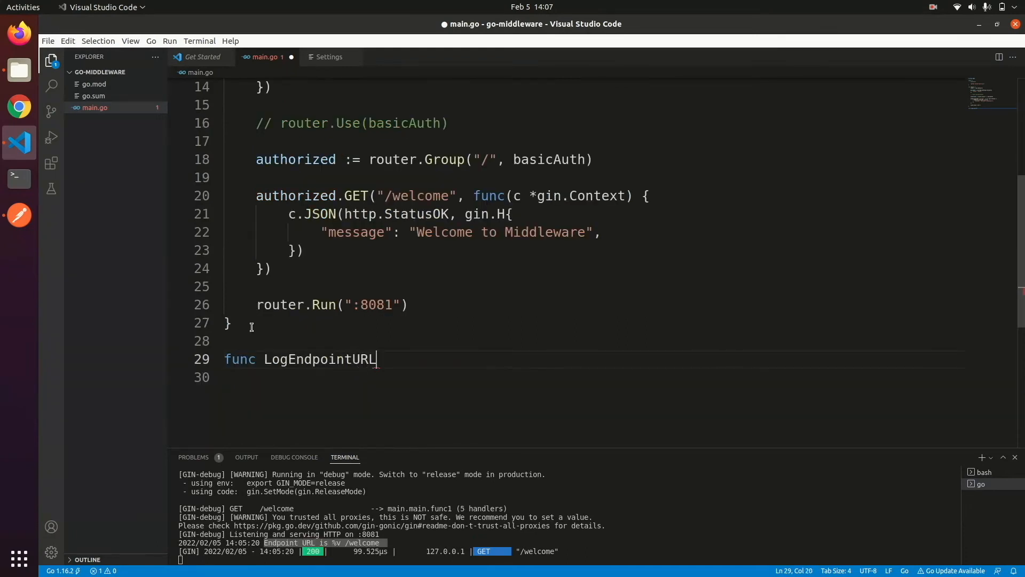
pyautogui.write('(c *gin.Context){')
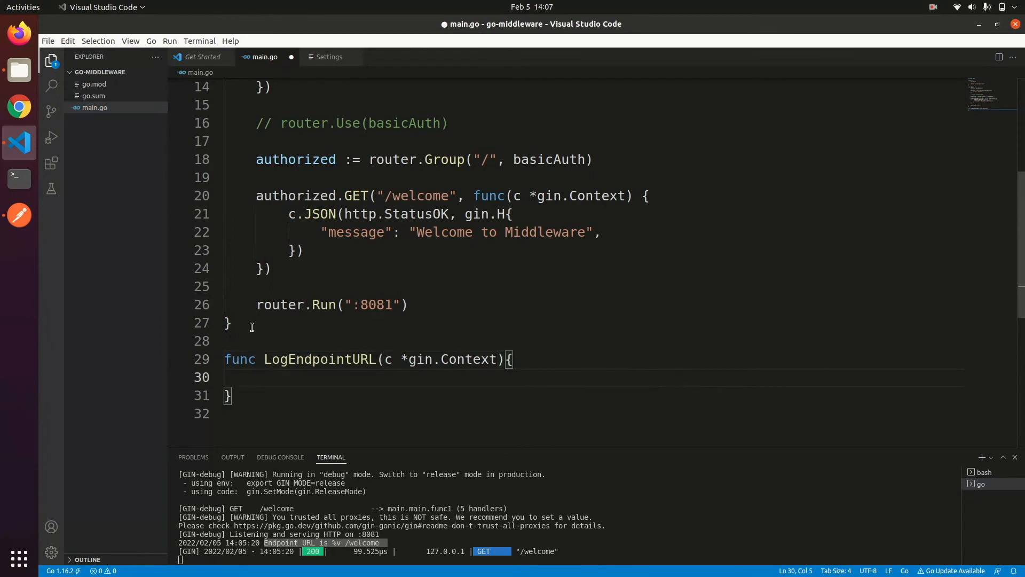
pyautogui.write('c.Next()')
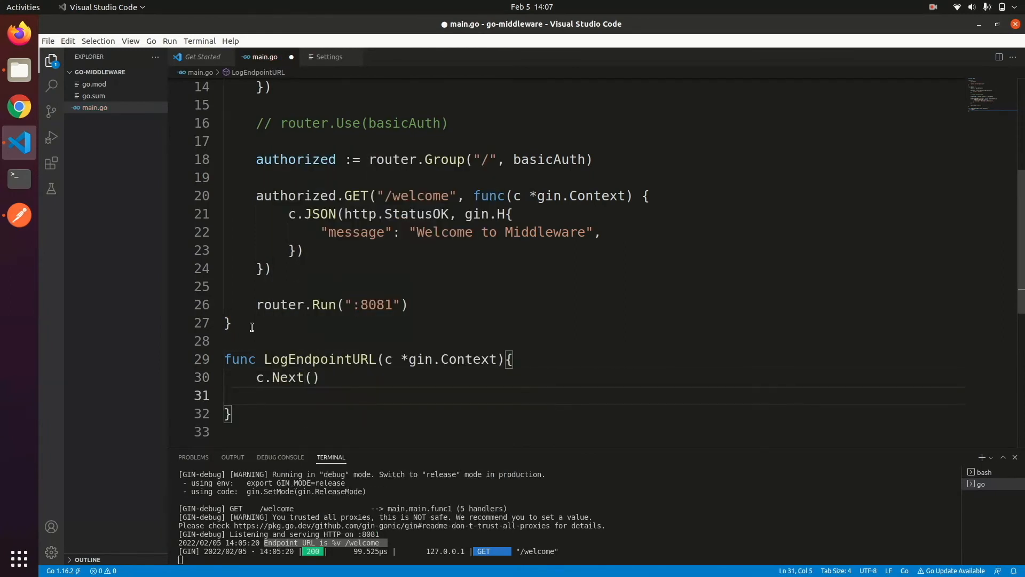
# - Log "Endpoint URL is %v" with c.Request.URL and attach it via router.Use(LogEndpointURL)
pyautogui.write('log.Printf("Endpoint URL is')
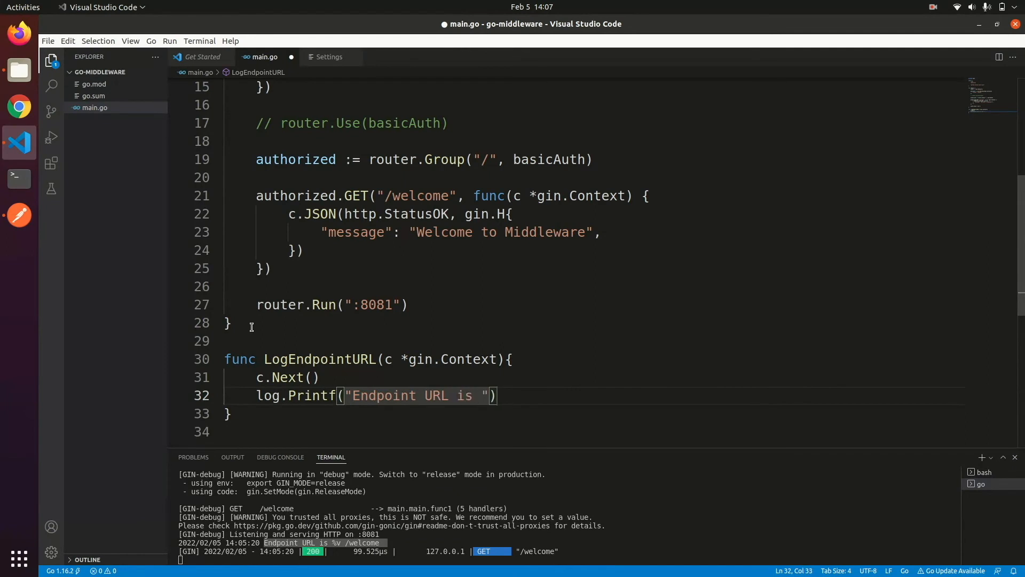
pyautogui.write('%v", c')
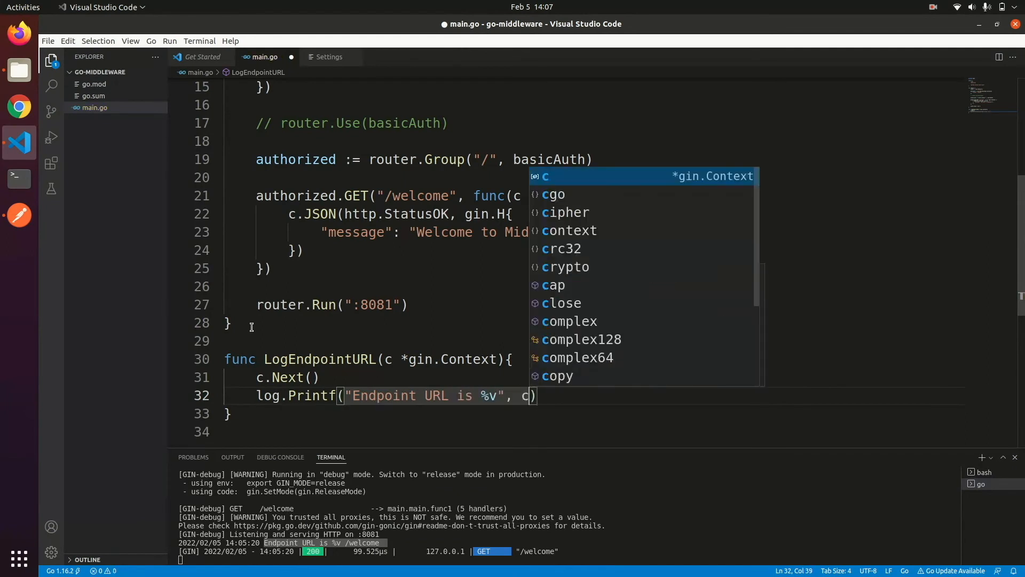
pyautogui.write('.Request.URL')
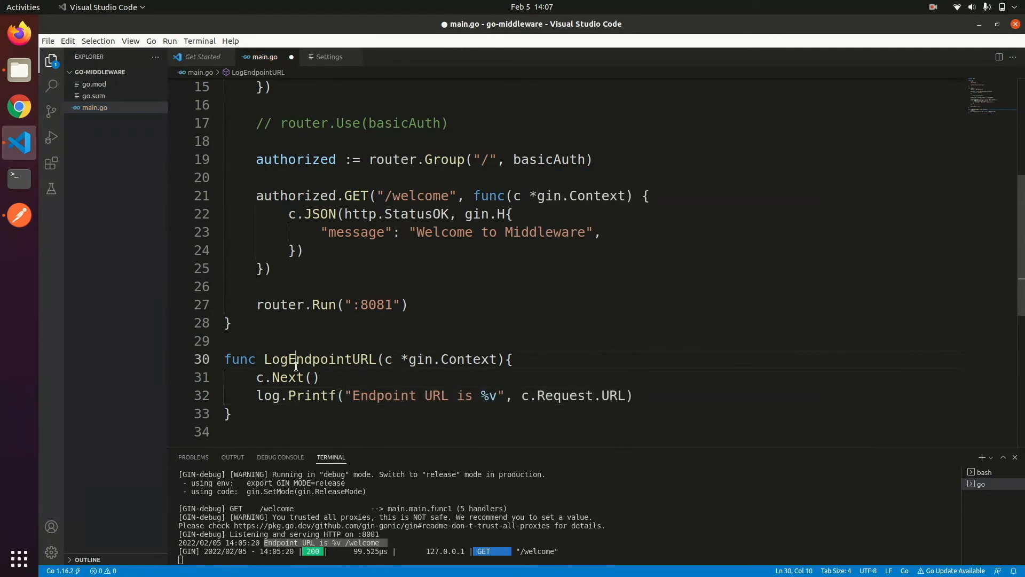
pyautogui.write('LogEndpointURL')
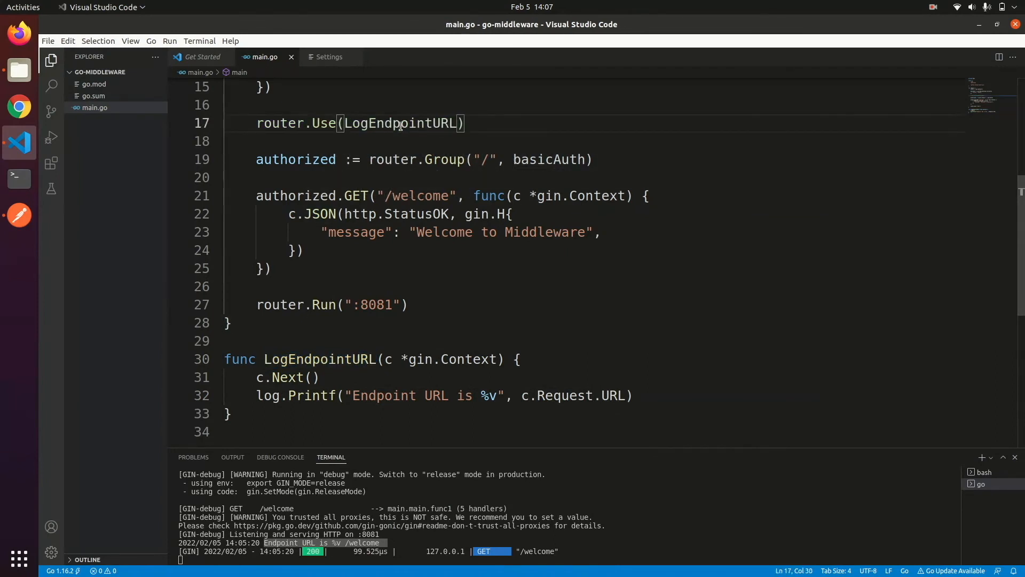
pyautogui.moveTo(395, 122)
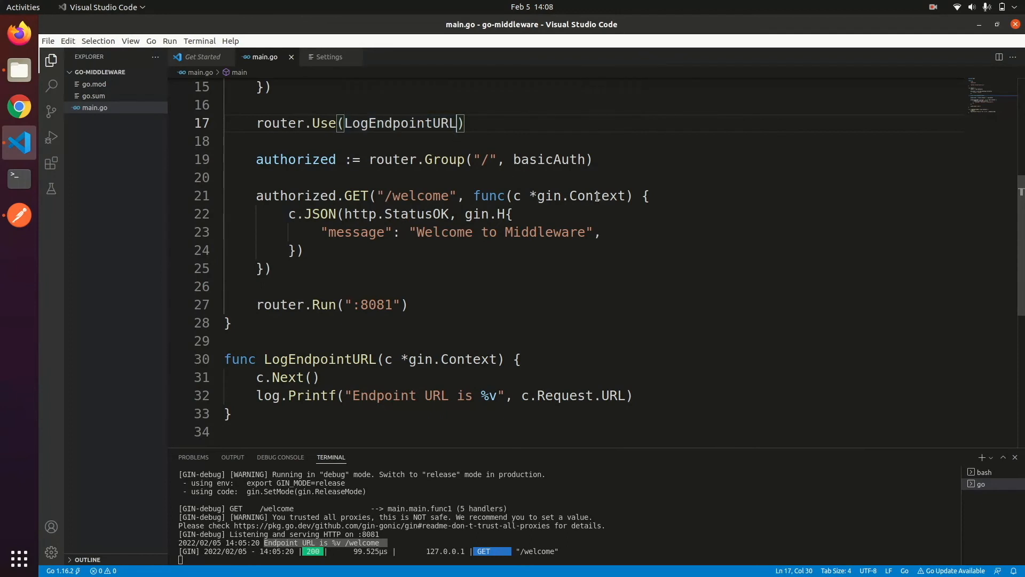
pyautogui.moveTo(521, 268)
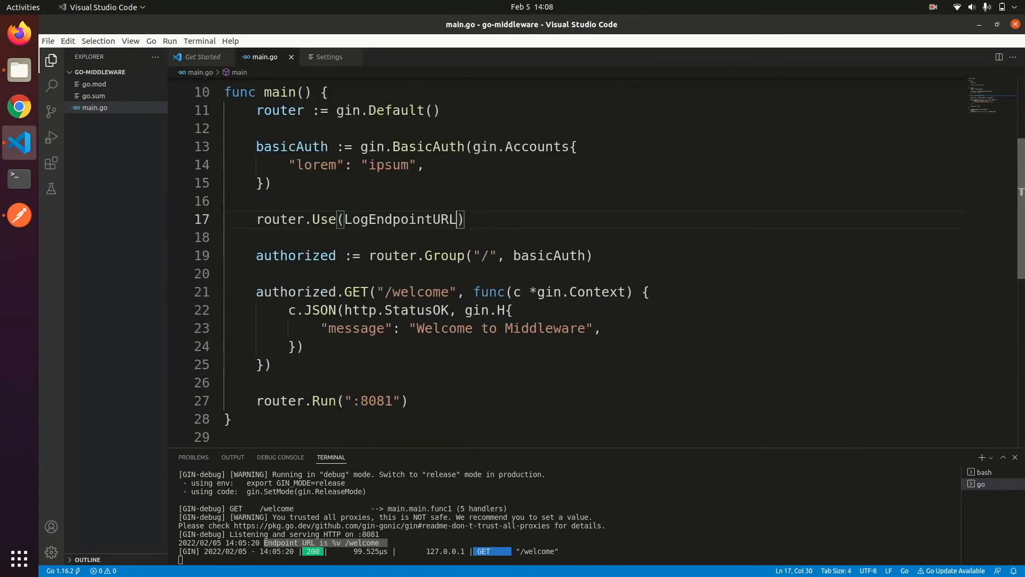
# - Resend the authorized /welcome request from Postman so the terminal logs "Endpoint URL is /welcome" with 200
pyautogui.scroll(-3)
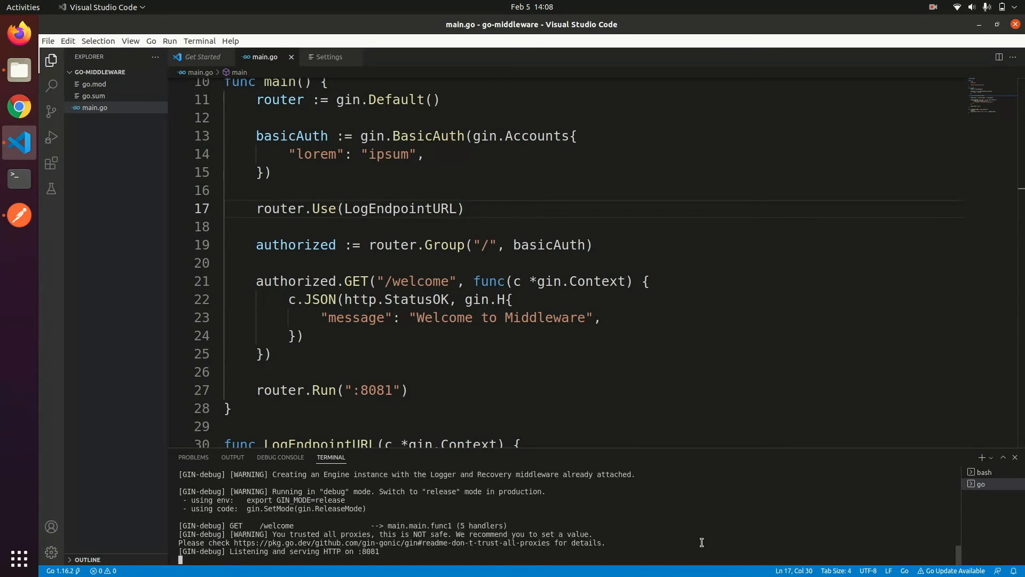
pyautogui.click(20, 215)
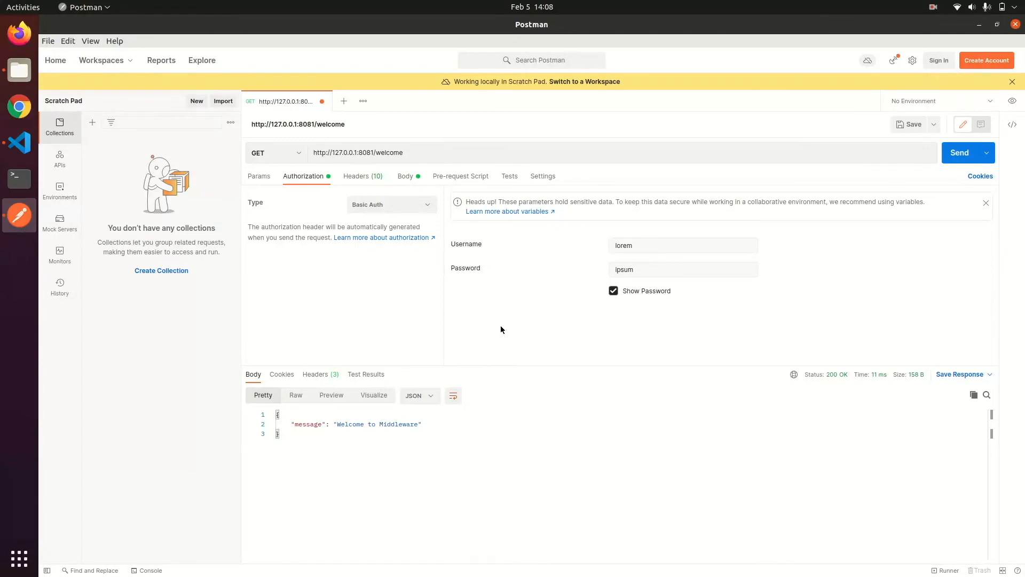
pyautogui.click(959, 152)
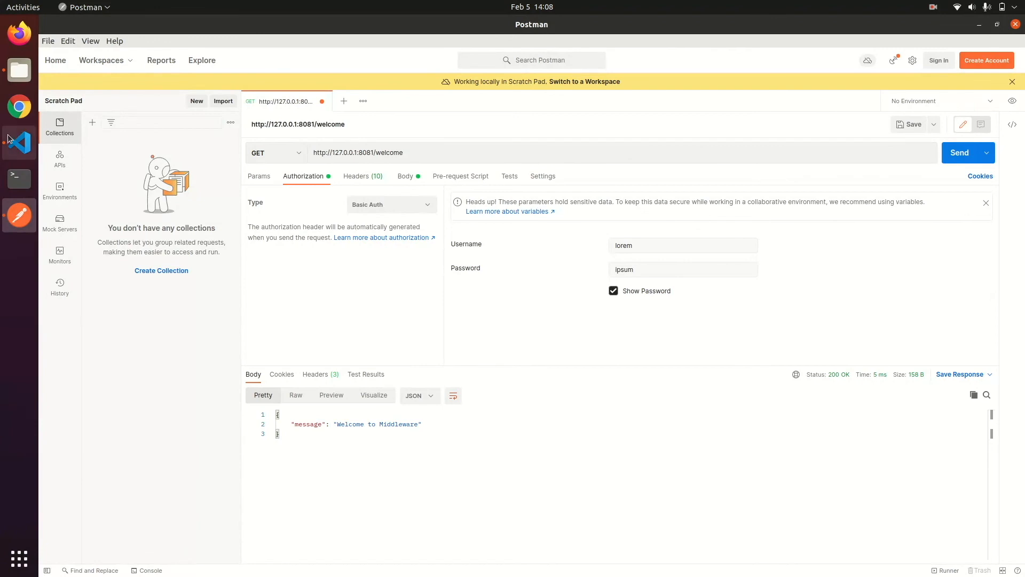
pyautogui.click(19, 143)
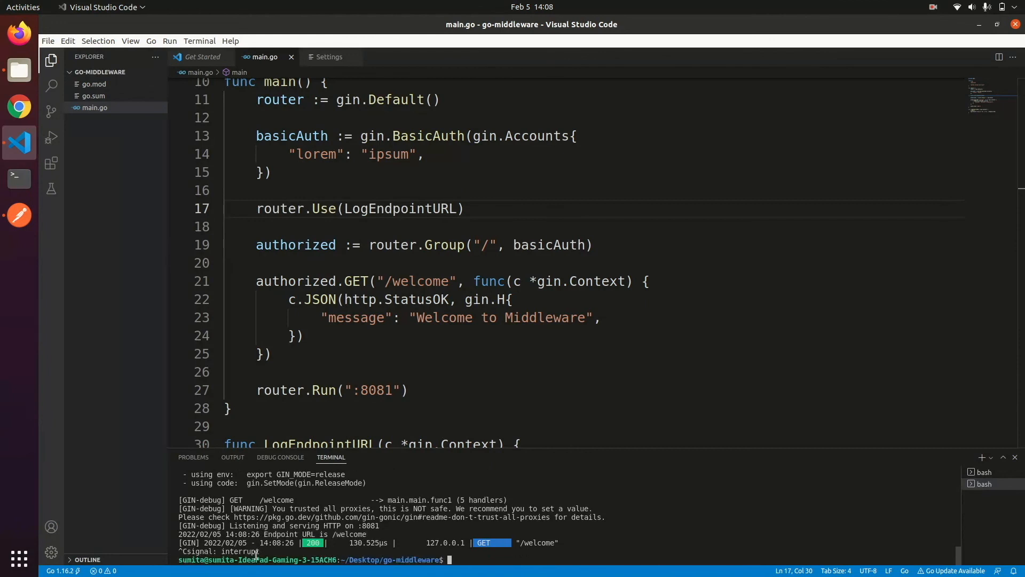
pyautogui.click(488, 372)
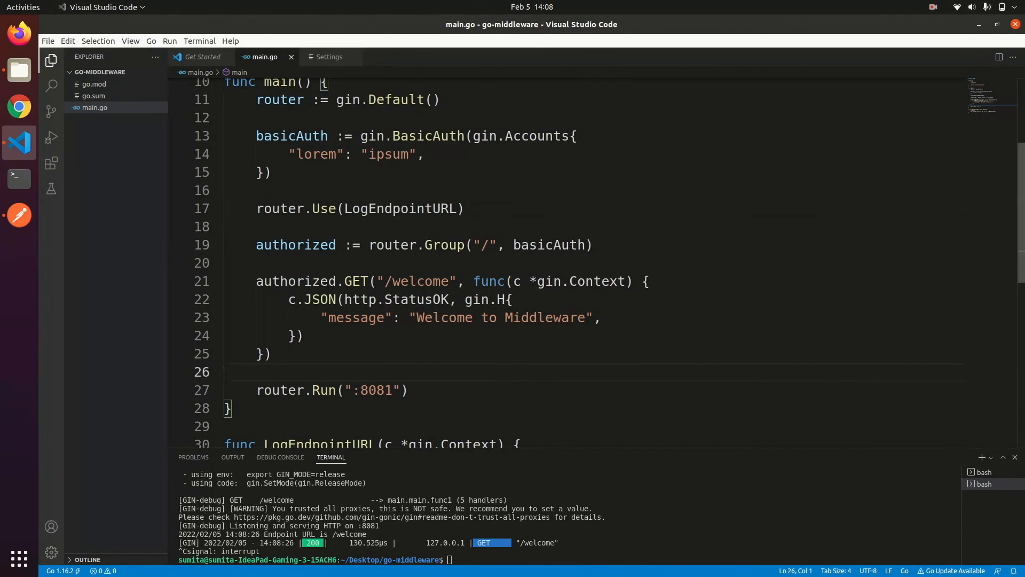
pyautogui.scroll(-3)
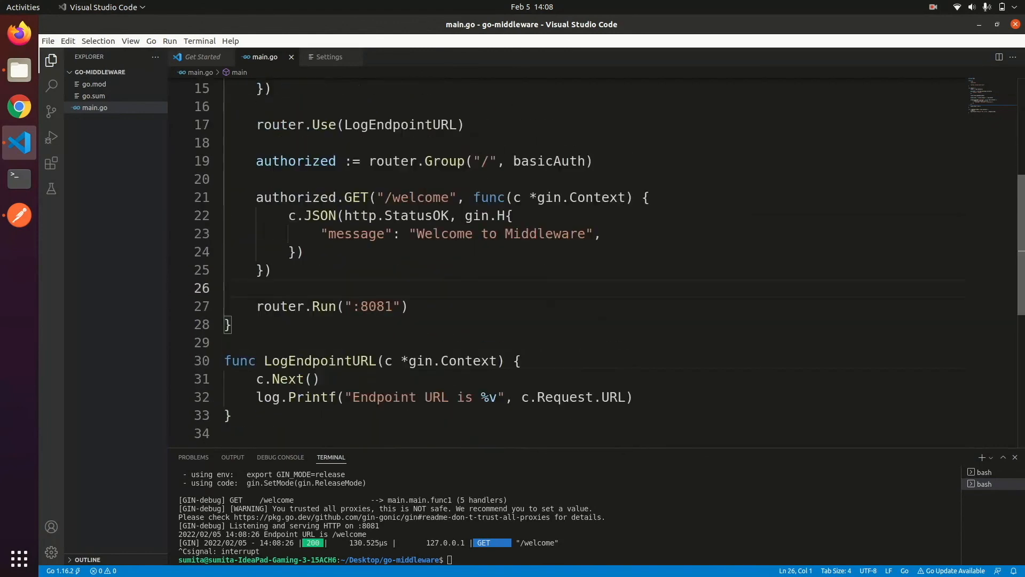
pyautogui.scroll(-3)
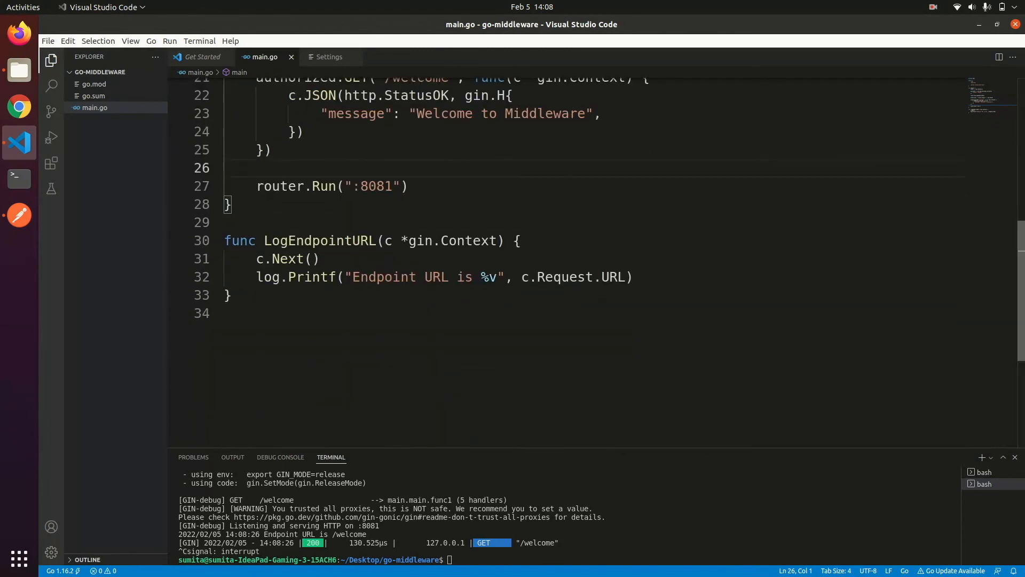